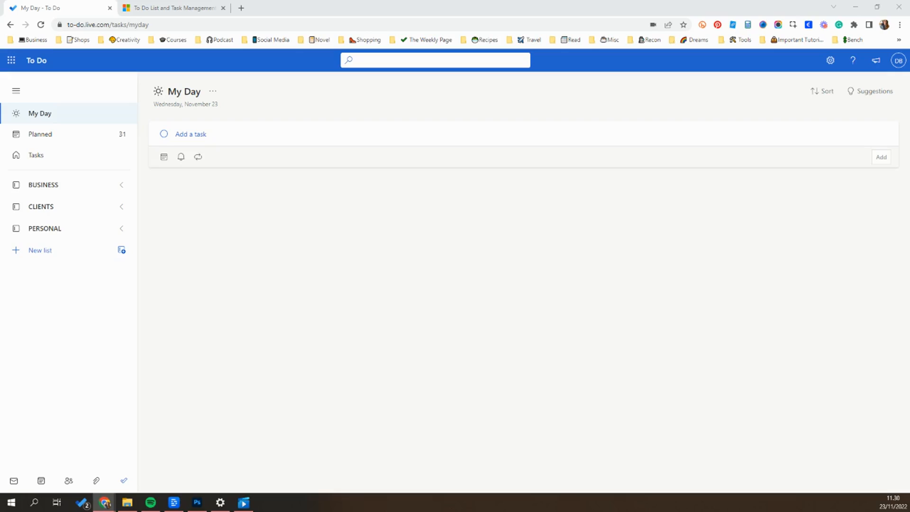
Step: Switch to the browser tab showing the Microsoft To Do App product page
click(171, 8)
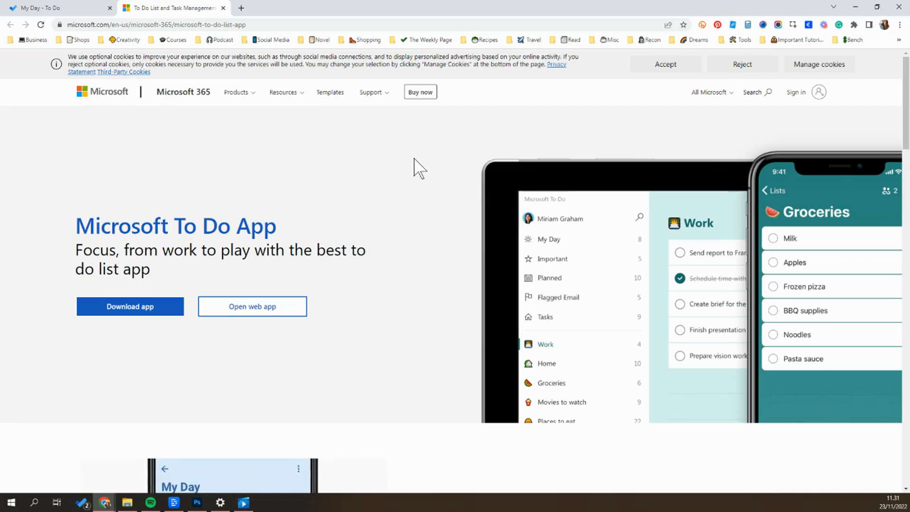
mouse_move(467, 211)
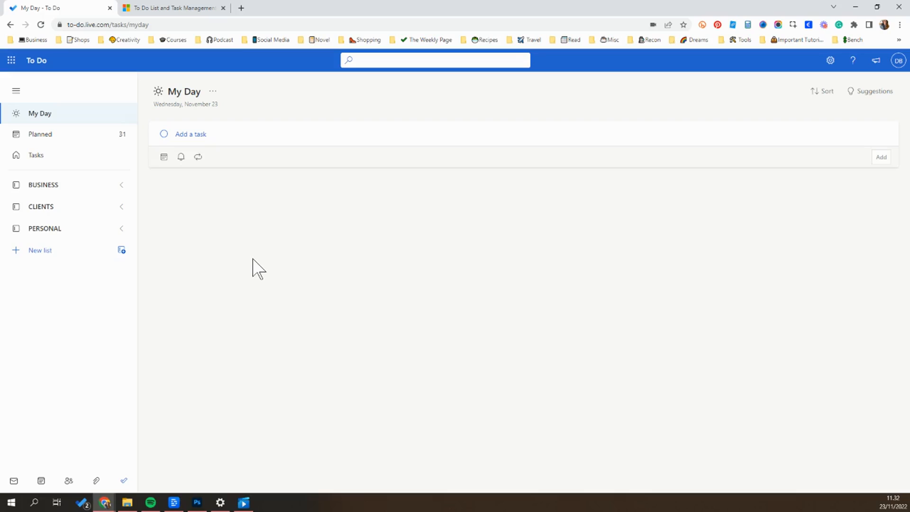
mouse_move(122, 168)
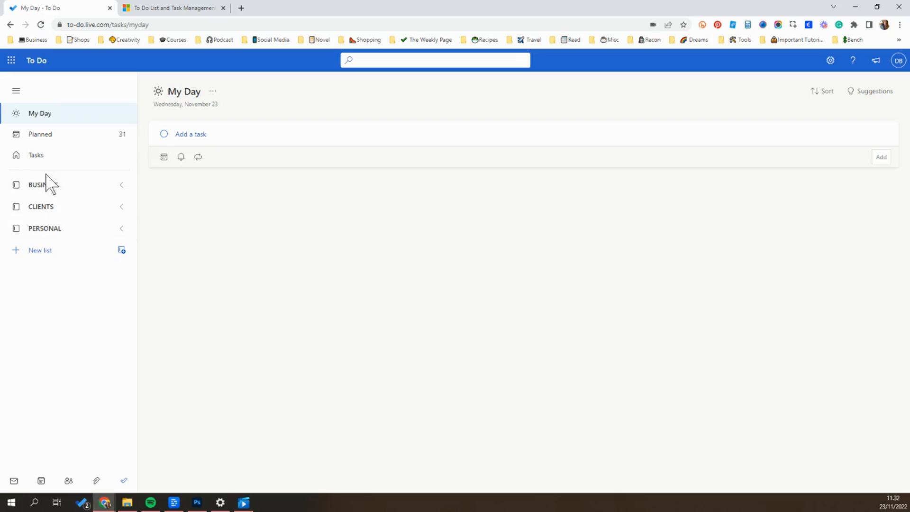
mouse_move(51, 241)
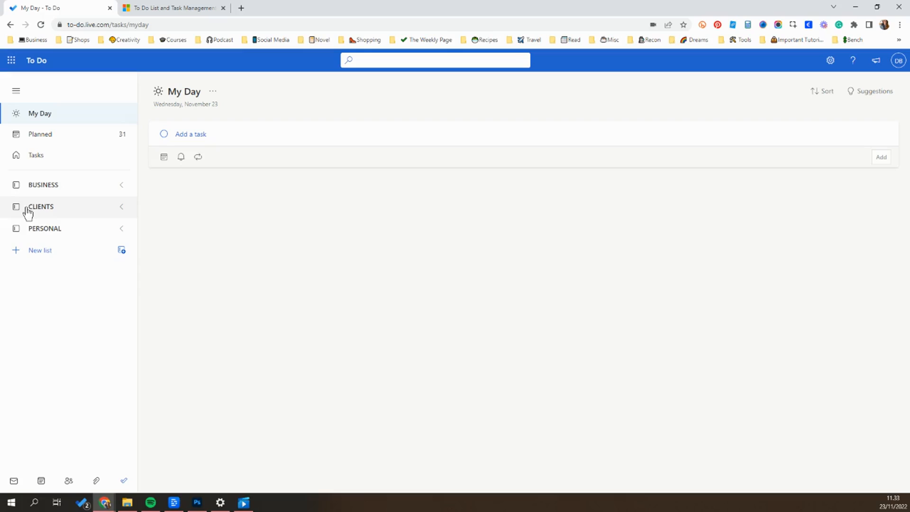
mouse_move(57, 228)
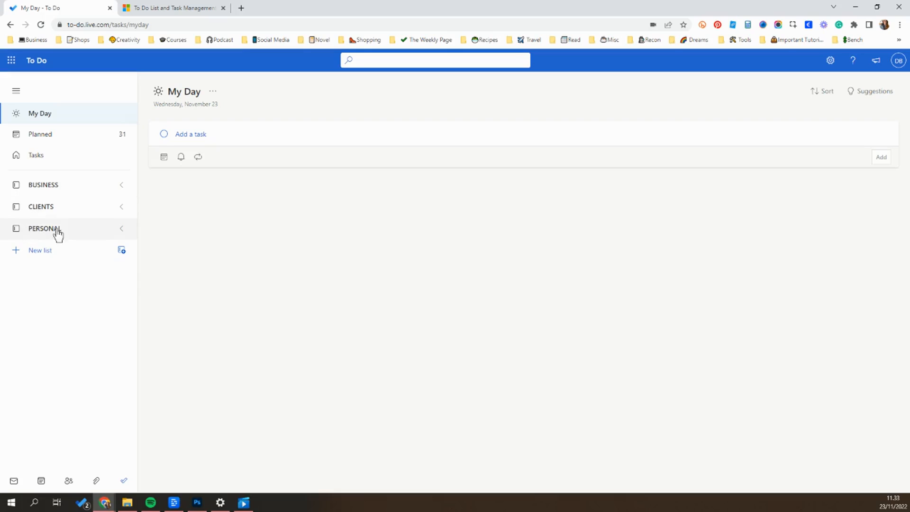
Step: Expand the PERSONAL folder to reveal its lists, then collapse it again
click(45, 228)
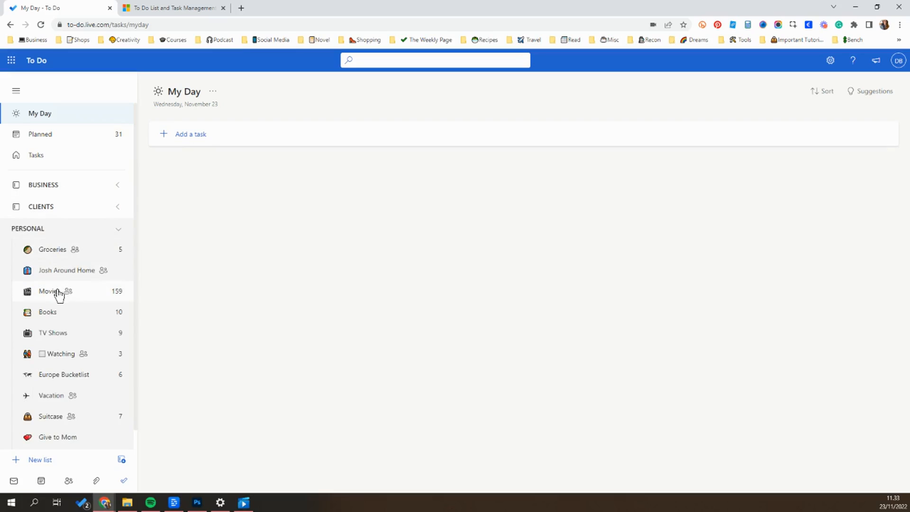
mouse_move(69, 332)
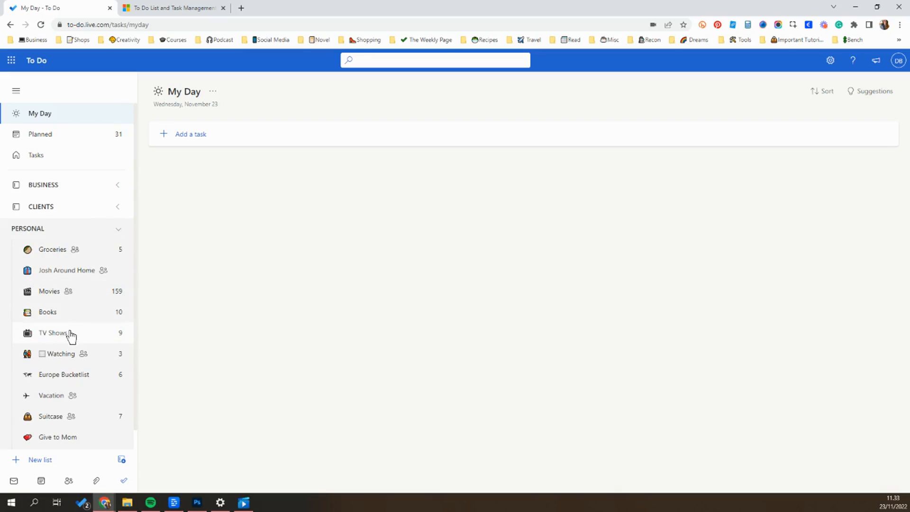
mouse_move(75, 419)
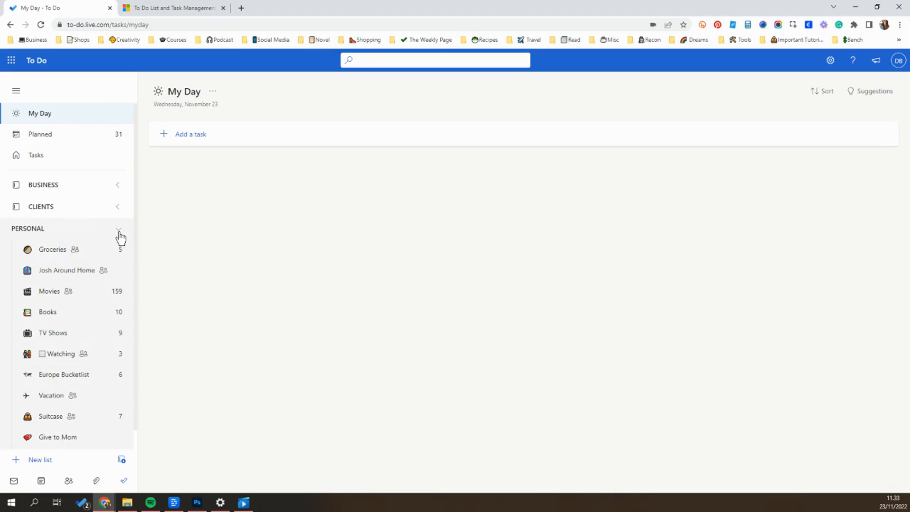
click(119, 228)
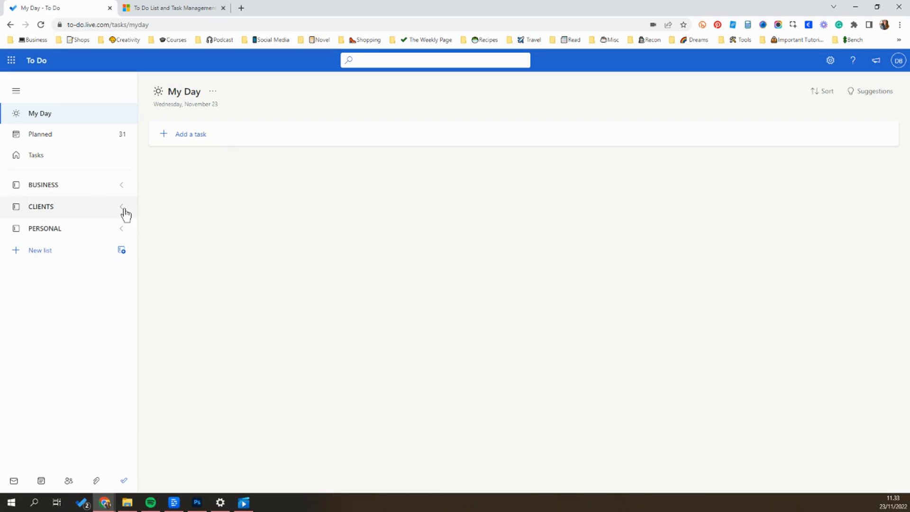
mouse_move(85, 184)
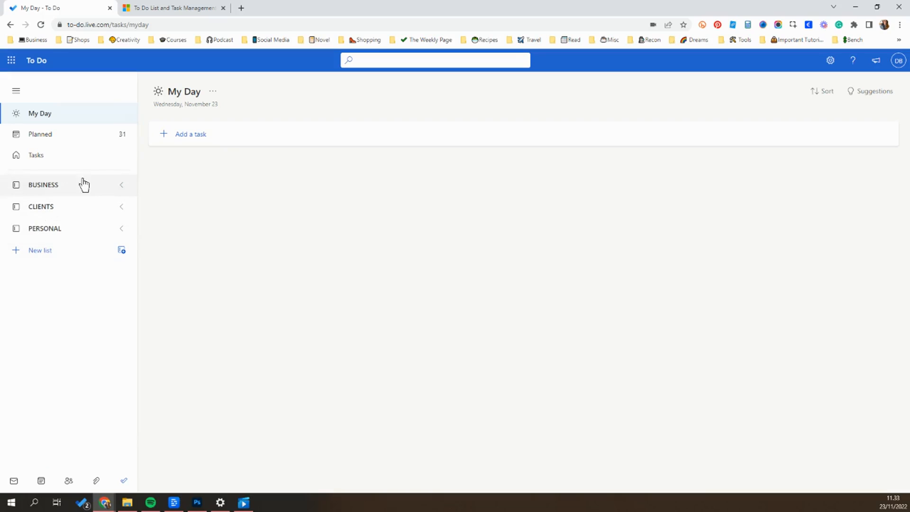
Step: Expand the BUSINESS folder, collapse it, and leave it expanded with its lists showing
click(43, 185)
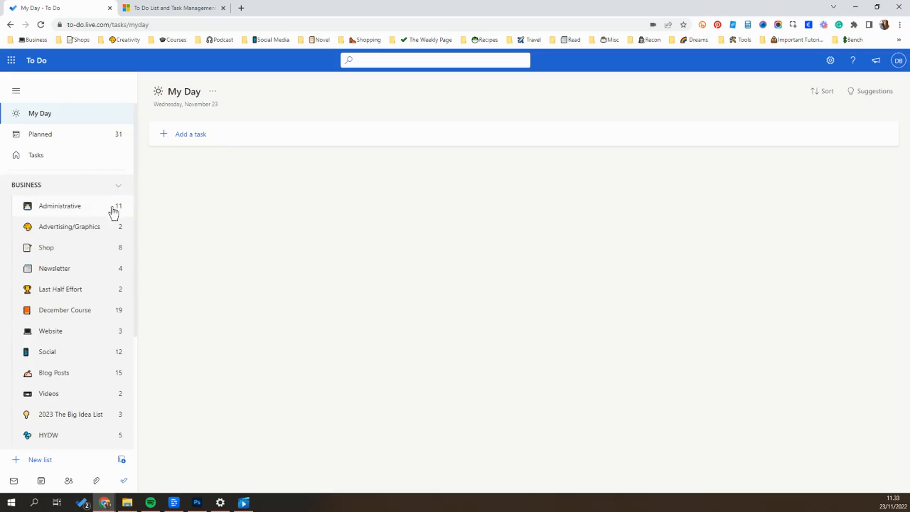
scroll(down, 3)
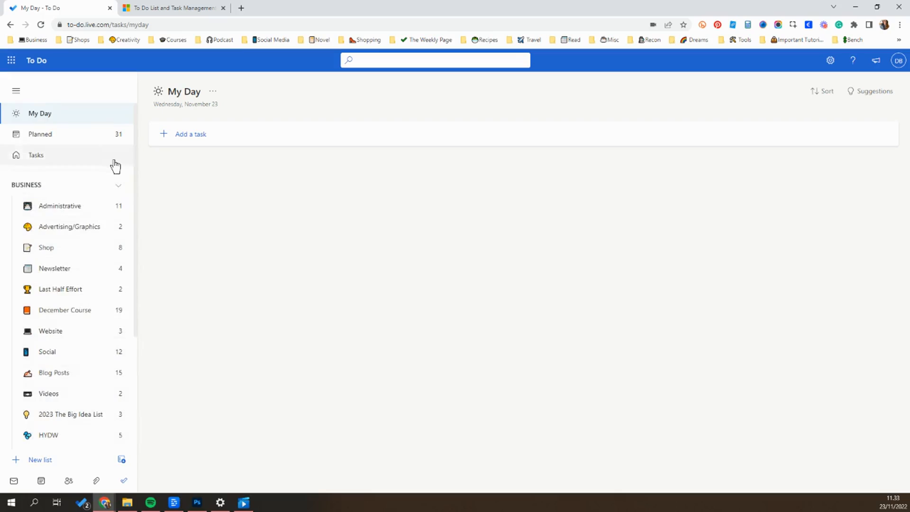
click(121, 185)
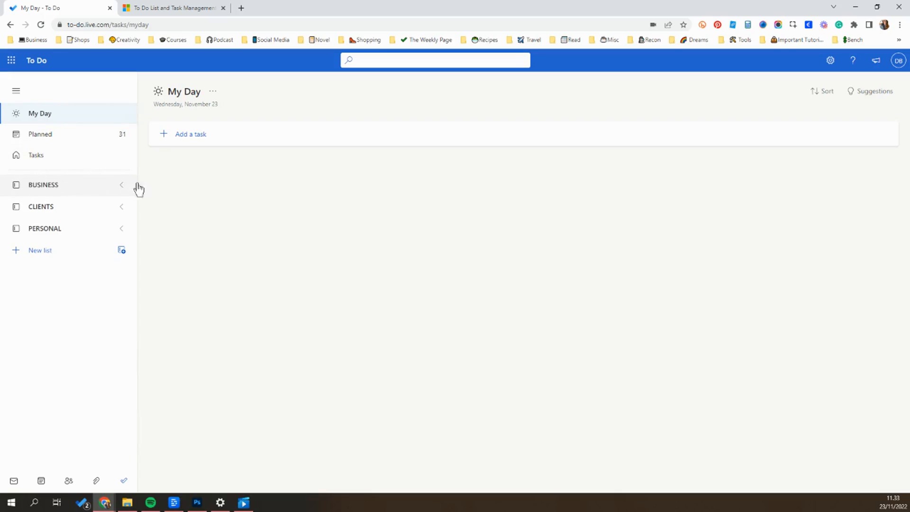
mouse_move(46, 227)
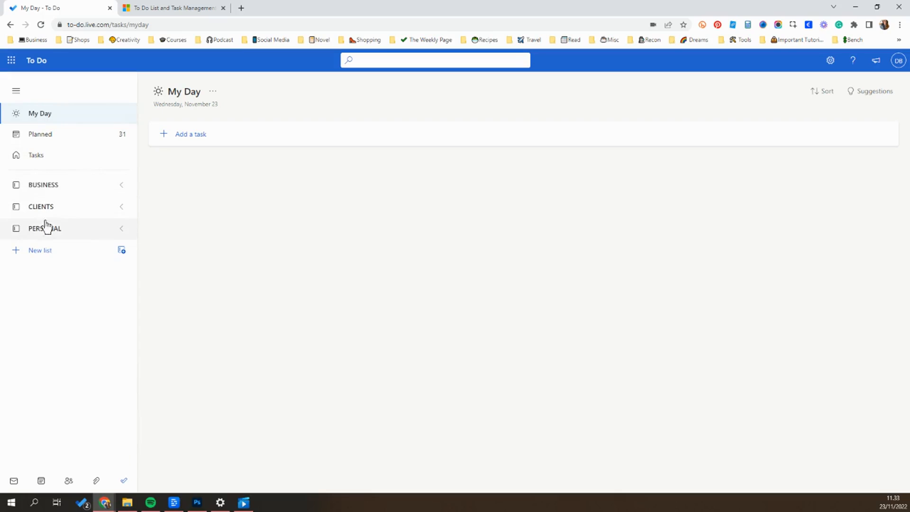
click(122, 185)
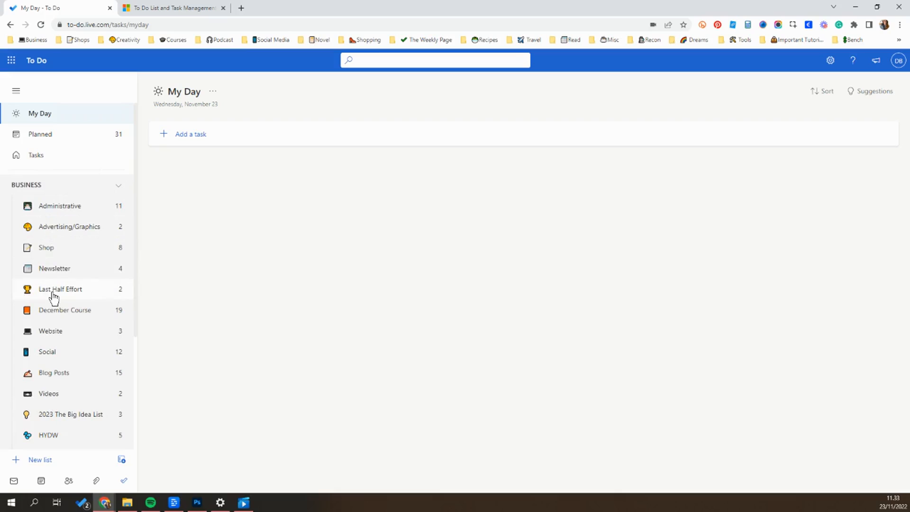
mouse_move(52, 226)
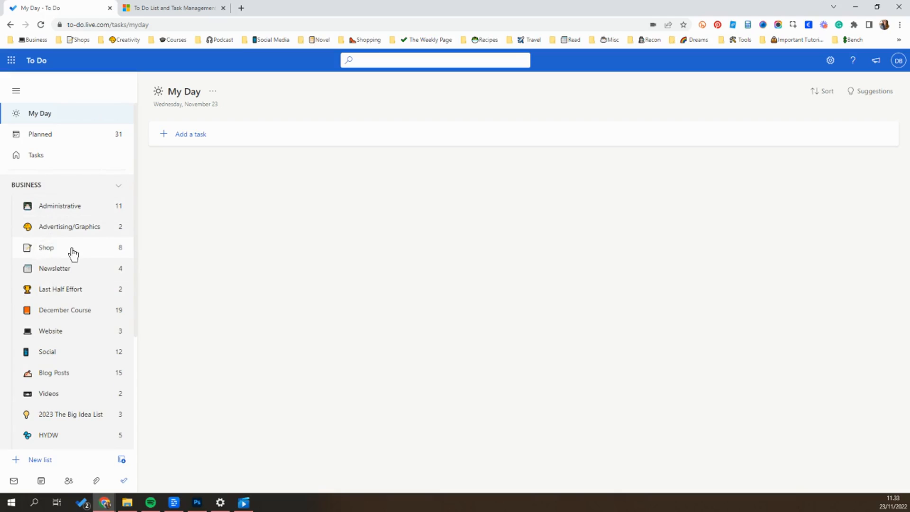
mouse_move(65, 272)
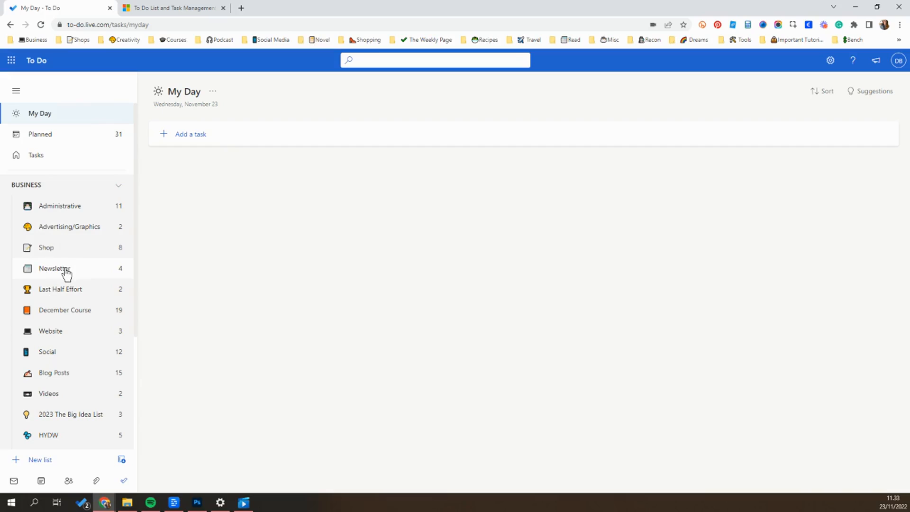
mouse_move(66, 293)
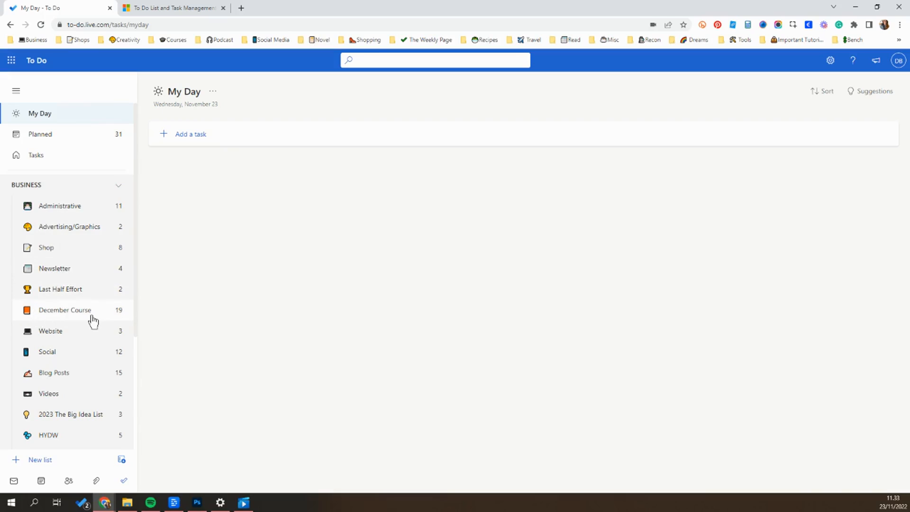
mouse_move(76, 295)
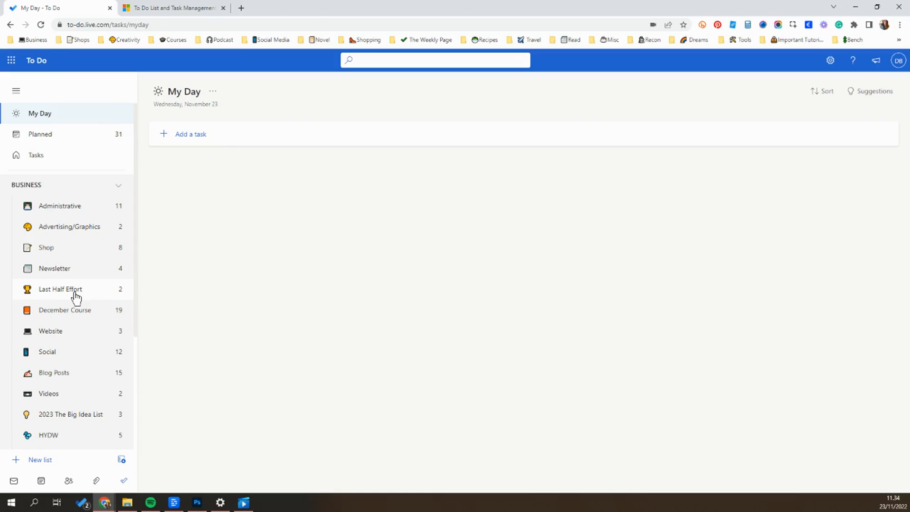
click(66, 309)
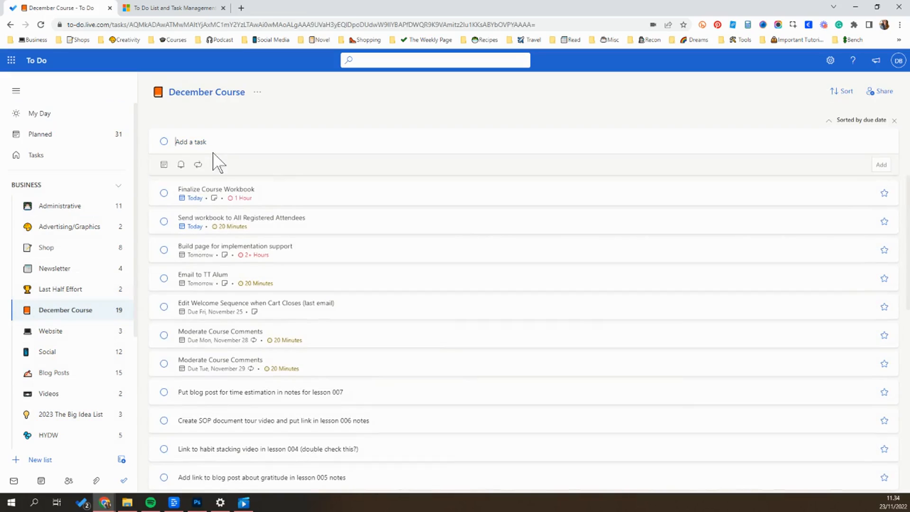
mouse_move(169, 202)
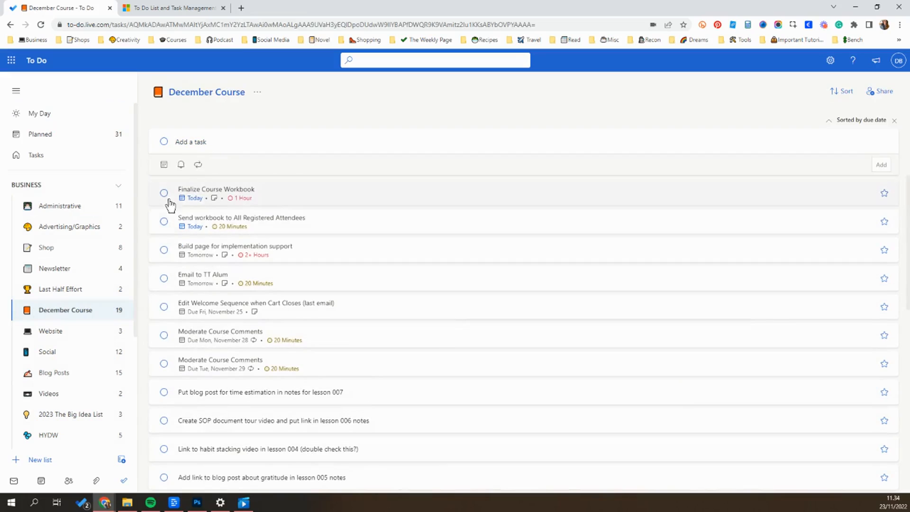
mouse_move(270, 396)
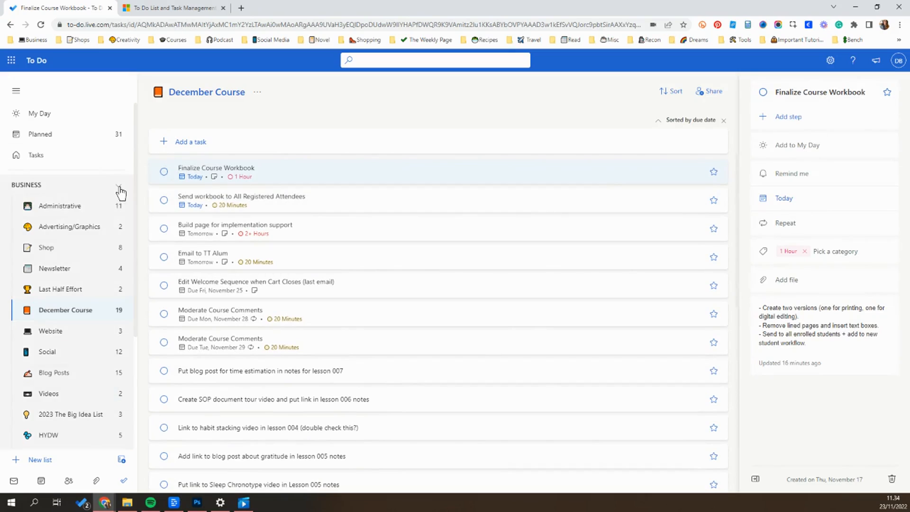
click(120, 186)
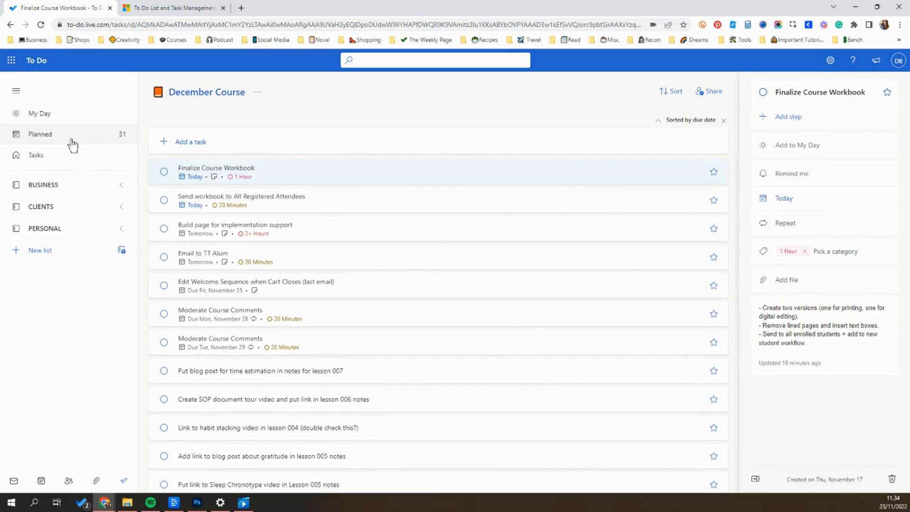
click(40, 113)
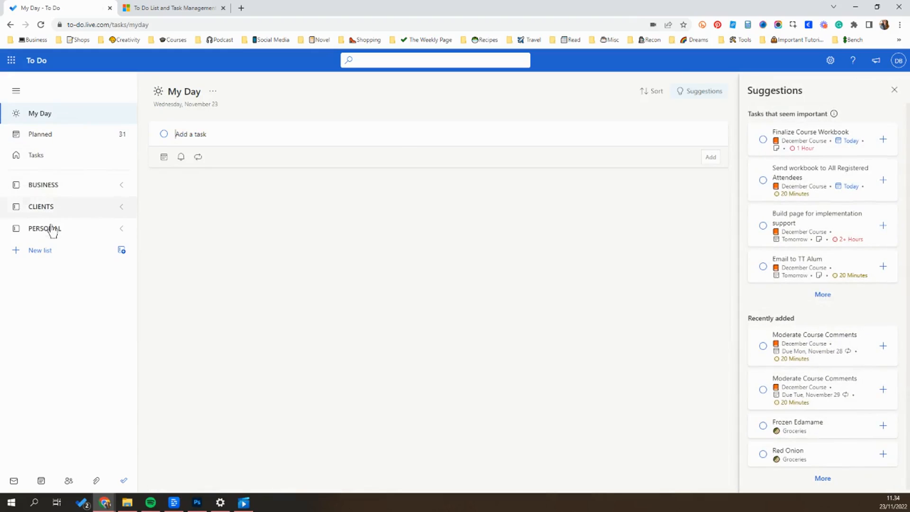
click(27, 185)
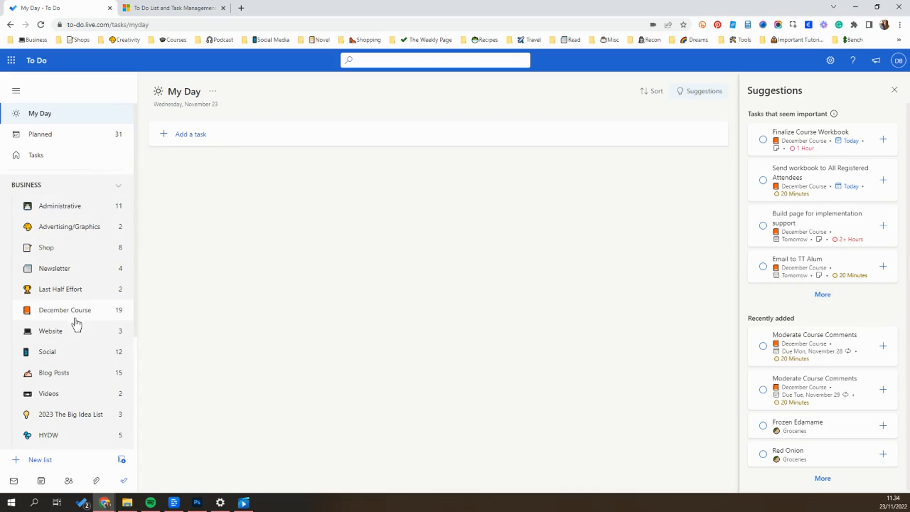
click(65, 309)
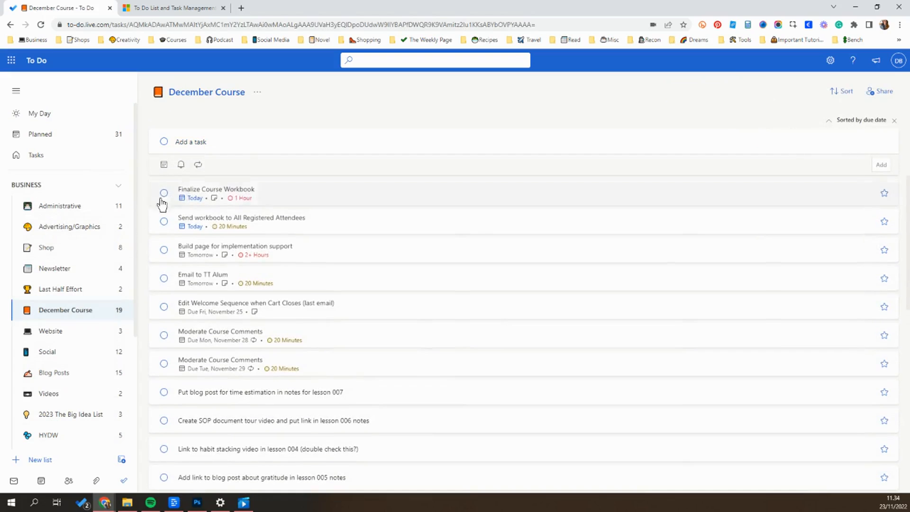
mouse_move(278, 196)
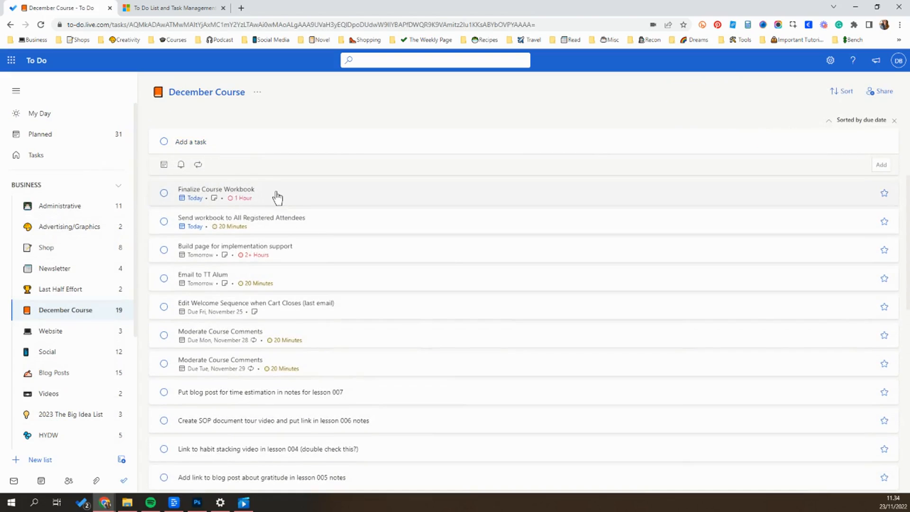
click(216, 188)
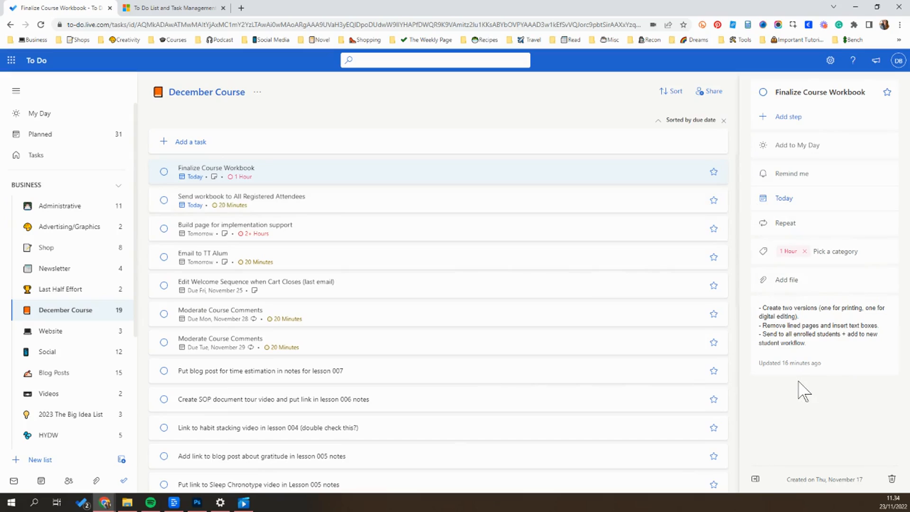
mouse_move(810, 394)
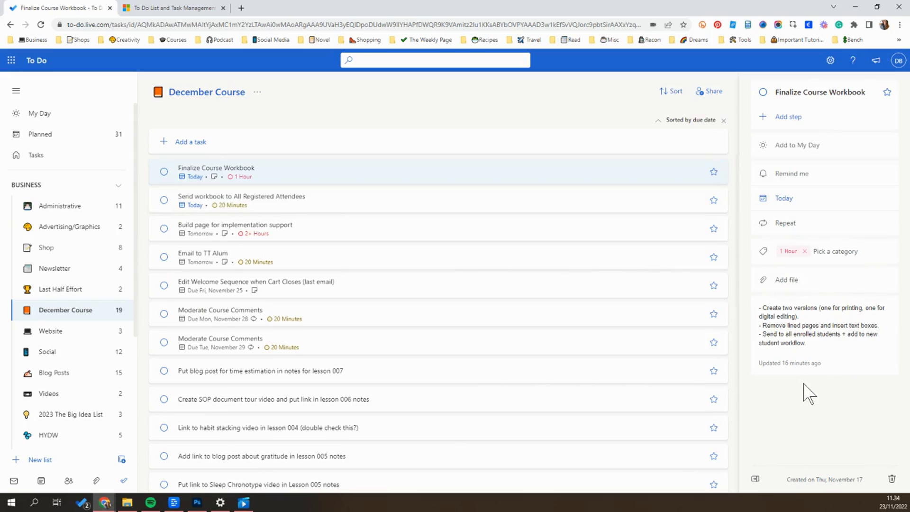
mouse_move(642, 136)
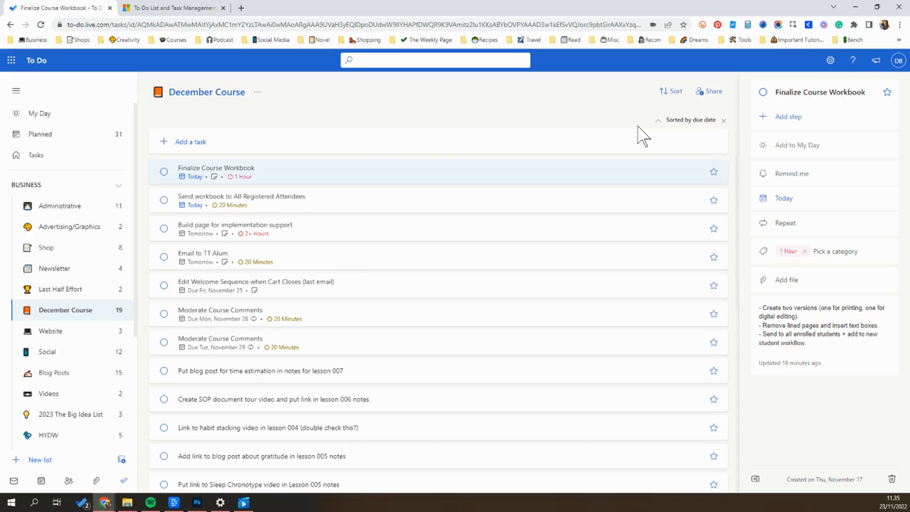
mouse_move(450, 122)
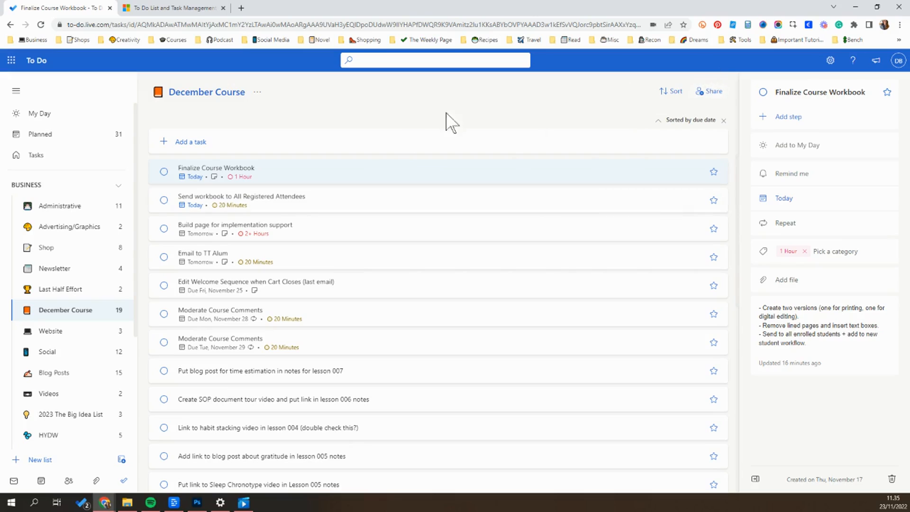
mouse_move(579, 257)
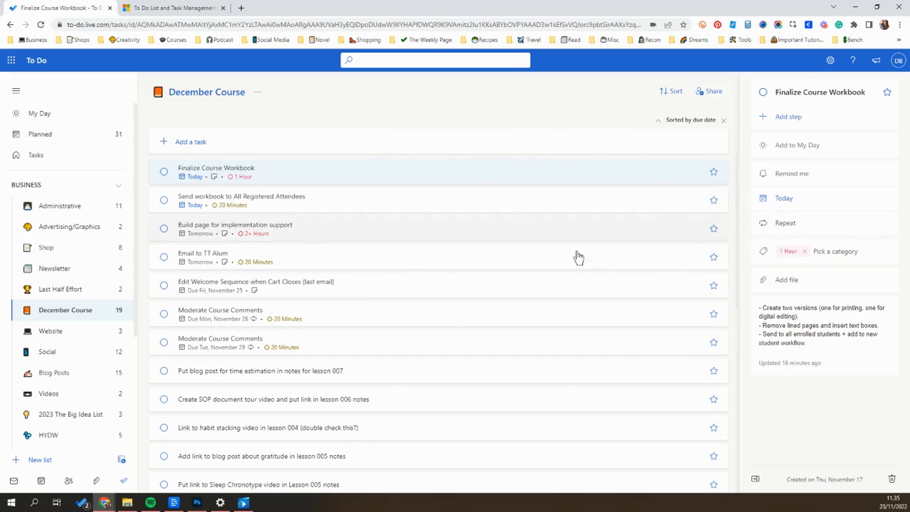
scroll(down, 3)
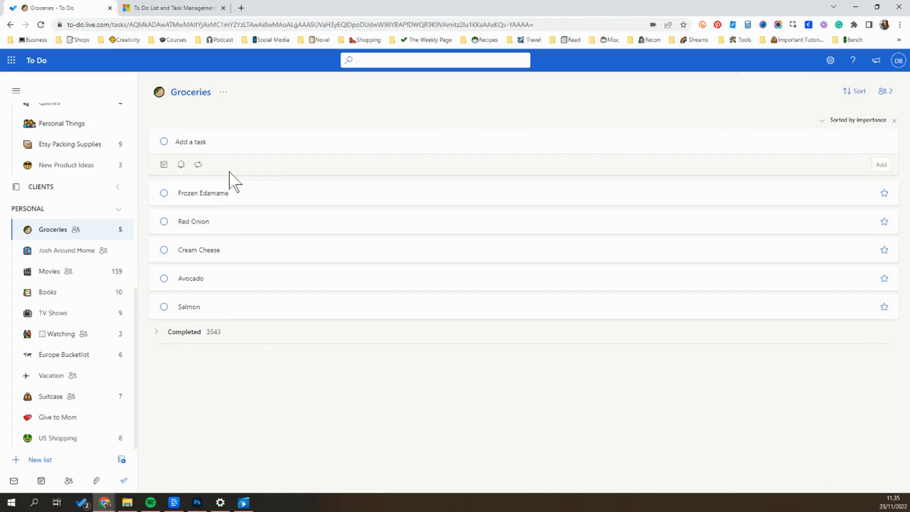
mouse_move(267, 328)
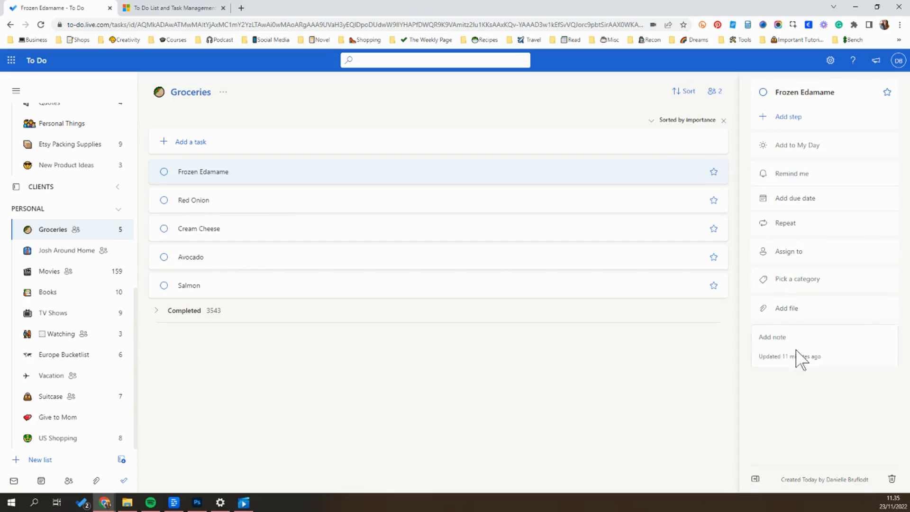
Step: Add the note 'Last row of freezer section' to Frozen Edamame and attach Organic Edamame.jpg
text(Last row of freezer section)
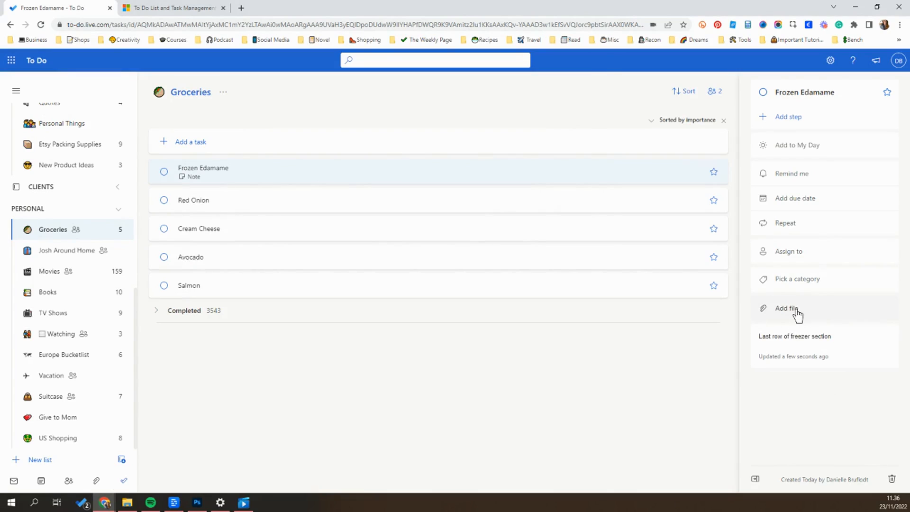
click(786, 308)
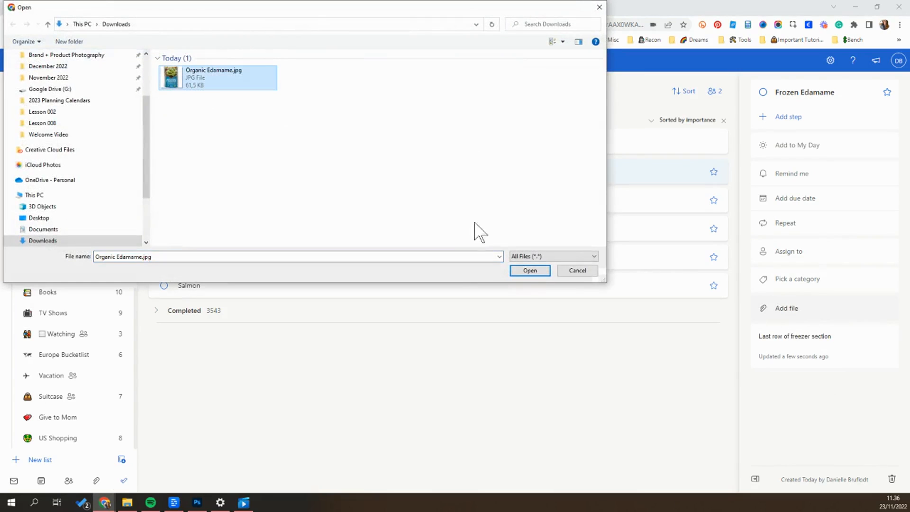
click(528, 270)
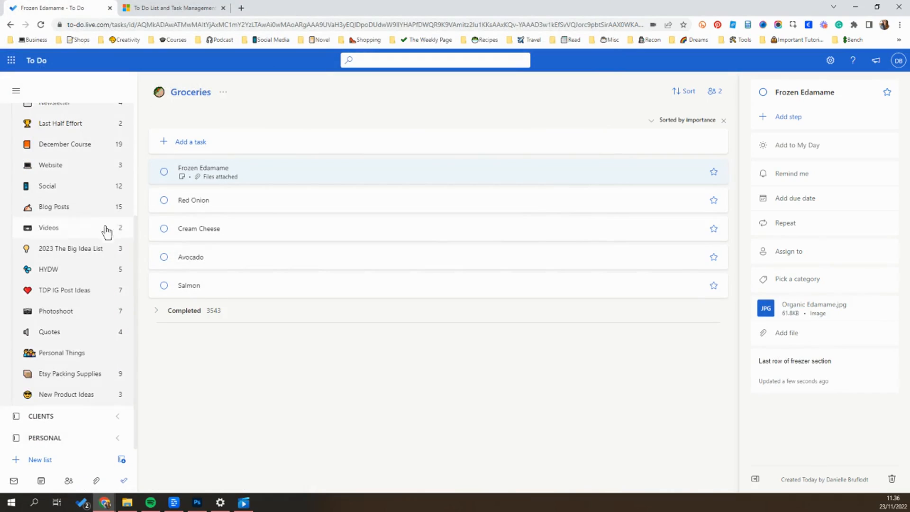
Step: Show the December Course list and the details of Moderate Course Comments due Mon, November 28
click(65, 144)
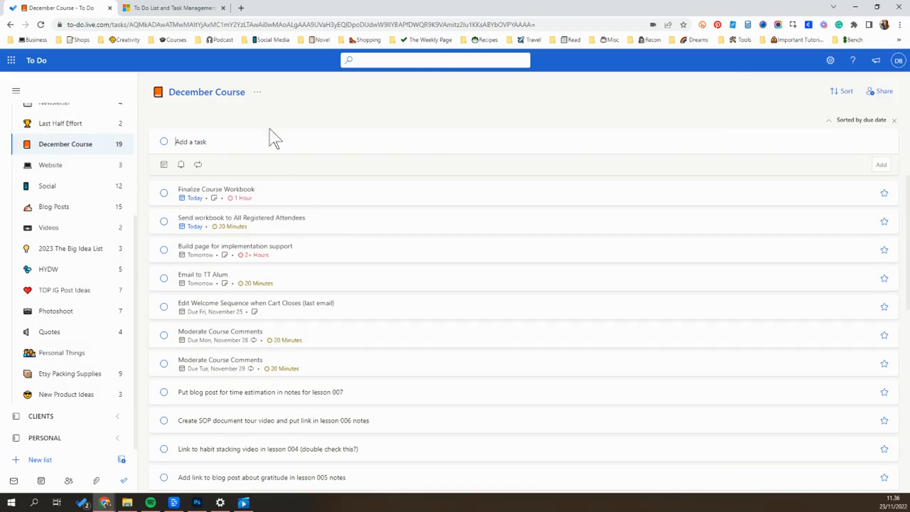
mouse_move(330, 334)
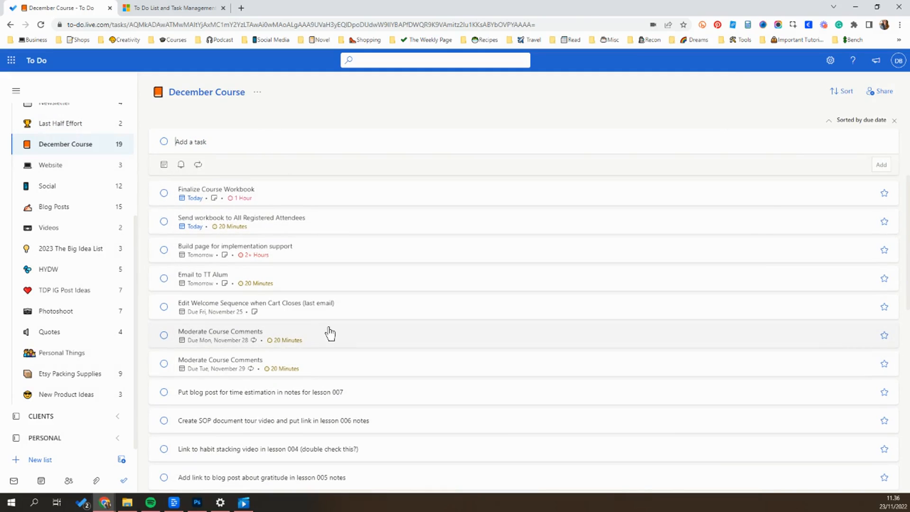
click(219, 332)
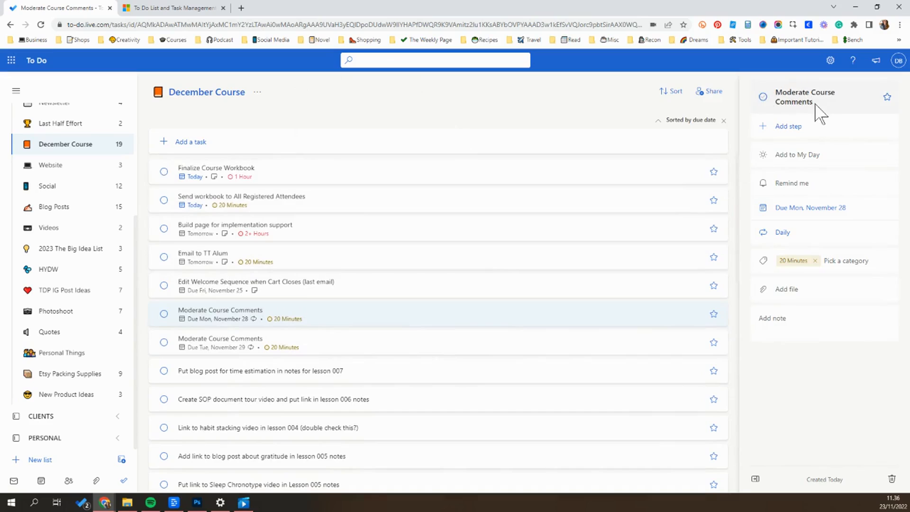
mouse_move(817, 110)
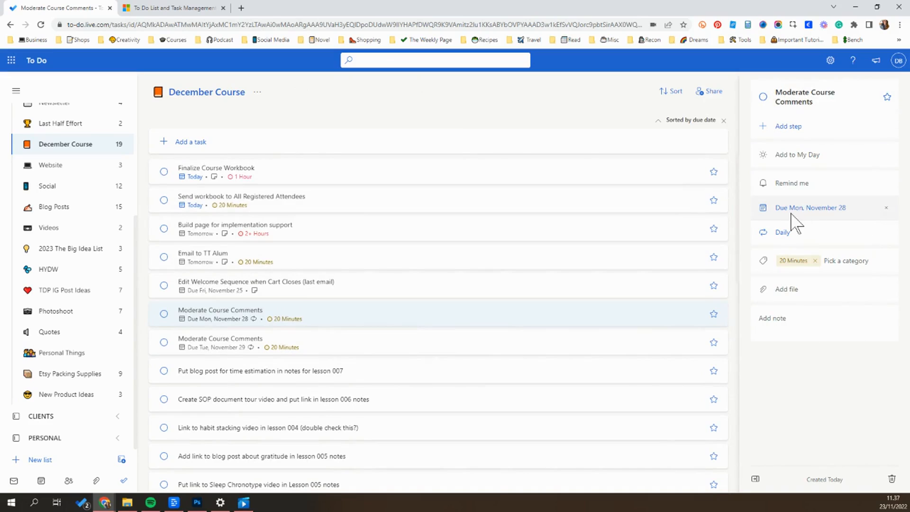
mouse_move(842, 229)
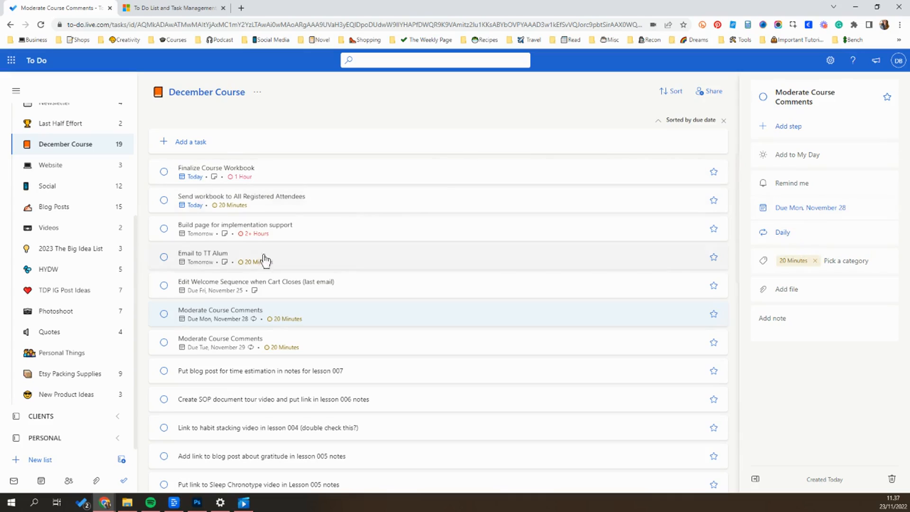
mouse_move(294, 325)
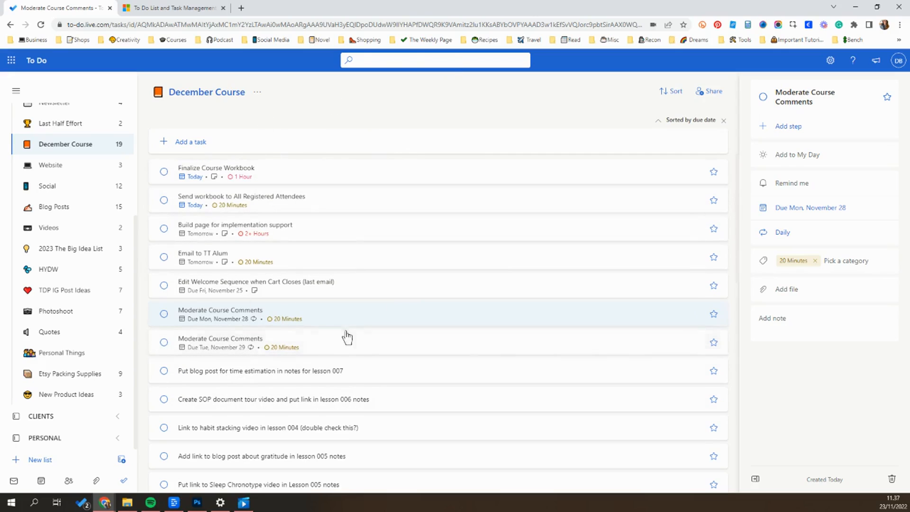
mouse_move(306, 325)
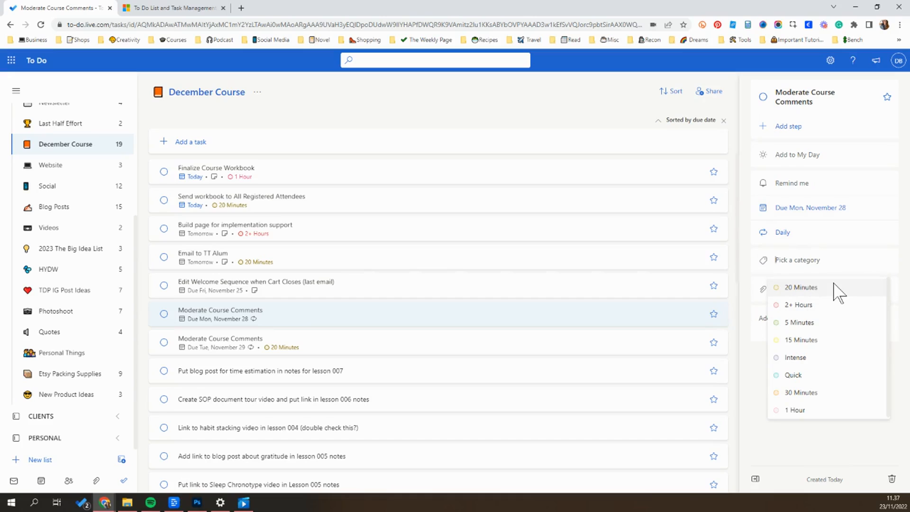
mouse_move(853, 289)
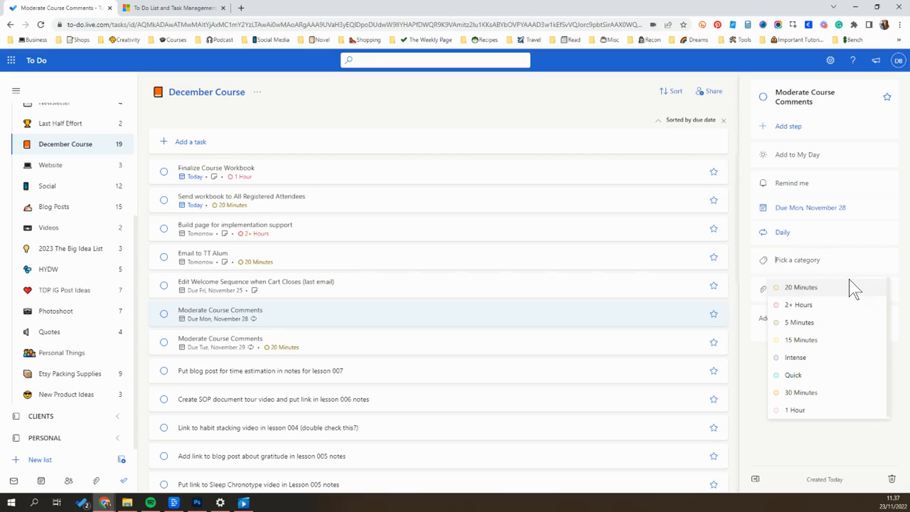
Step: Reapply the 20 Minutes category to the Moderate Course Comments task
click(800, 286)
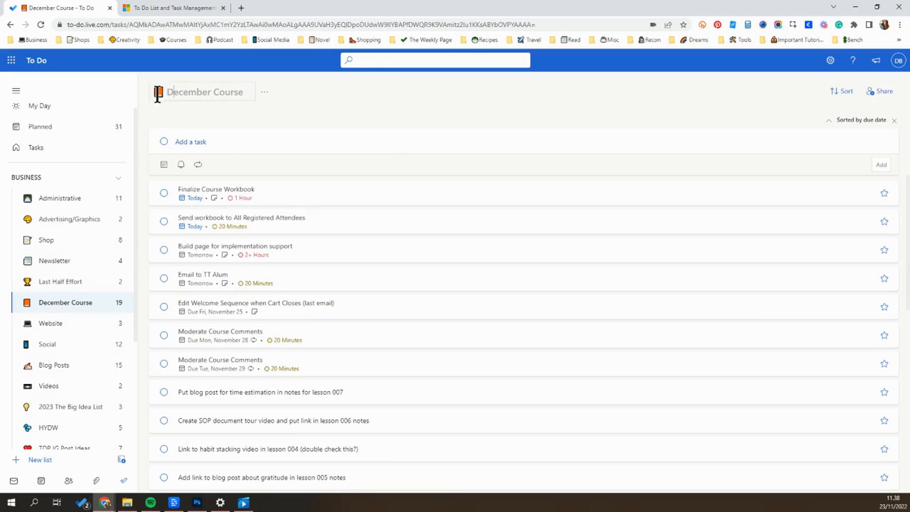
Step: Select the December Course list title so the list fills the window
click(208, 119)
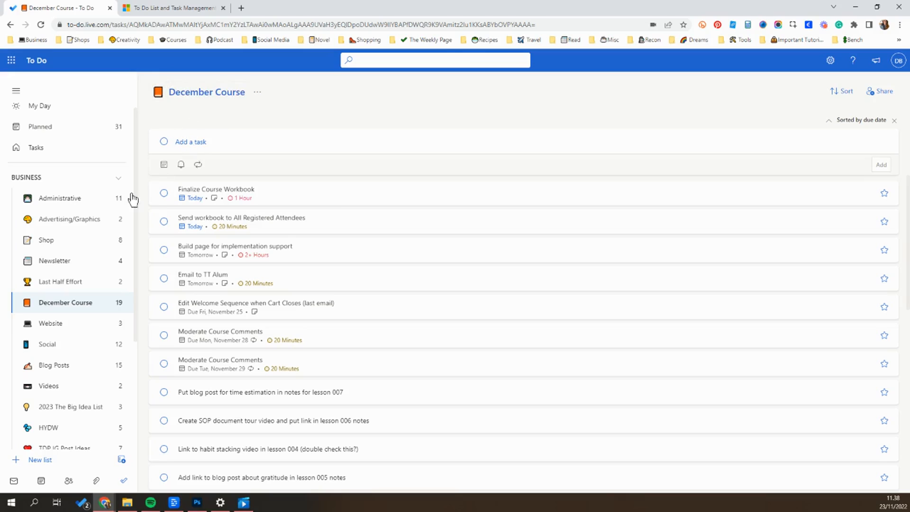
Step: Collapse the BUSINESS folder, visit the Administrative list, and return to December Course
click(119, 177)
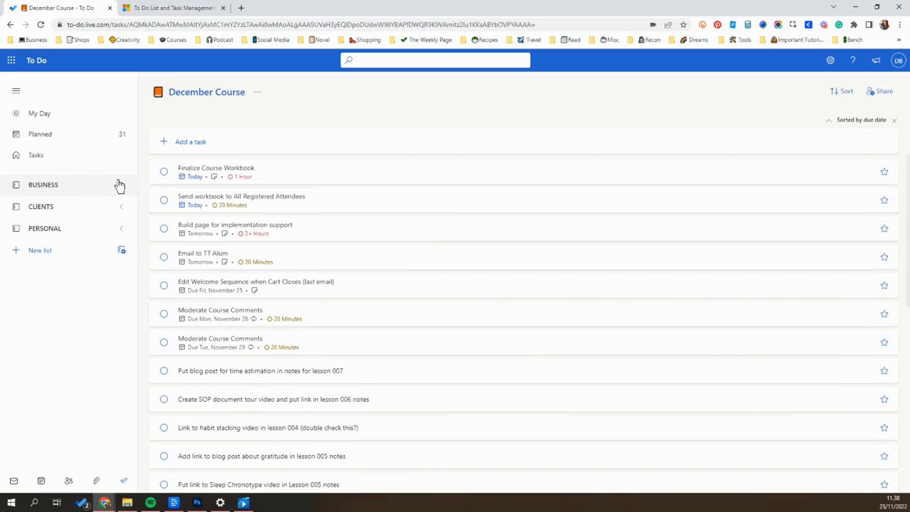
mouse_move(26, 192)
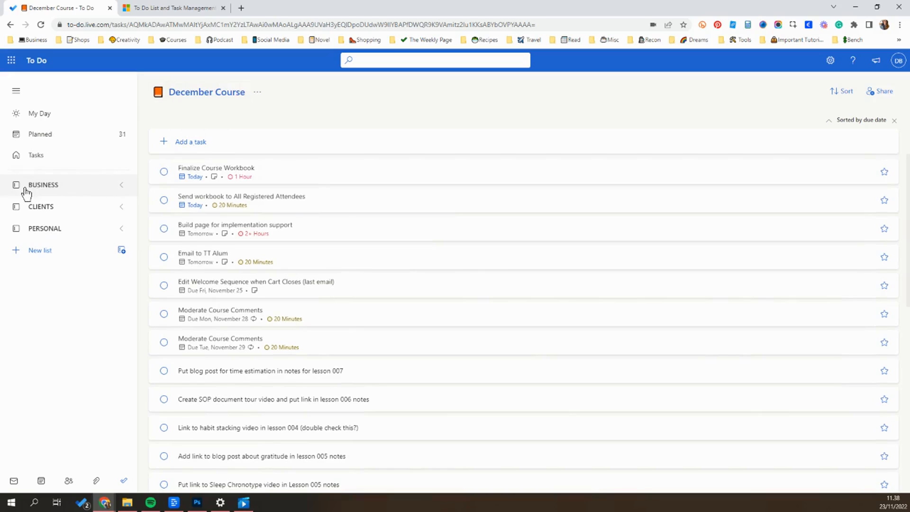
mouse_move(77, 235)
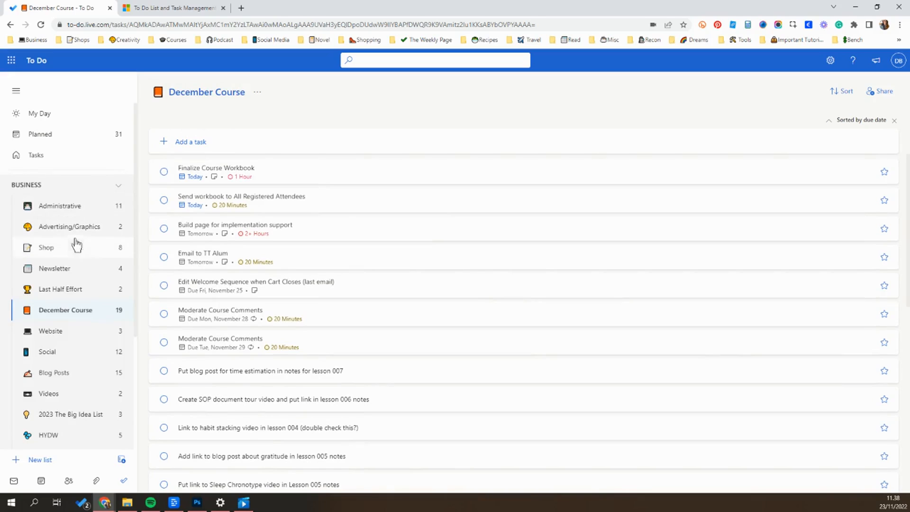
mouse_move(68, 293)
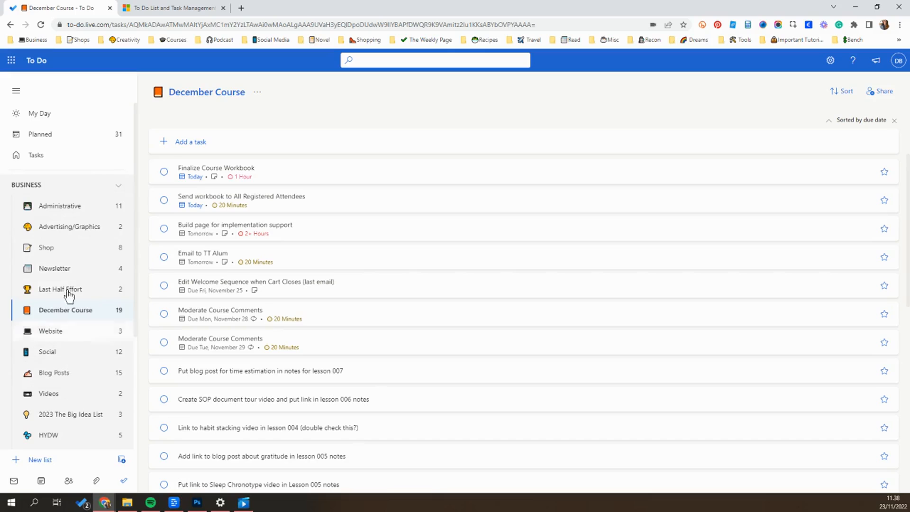
click(59, 206)
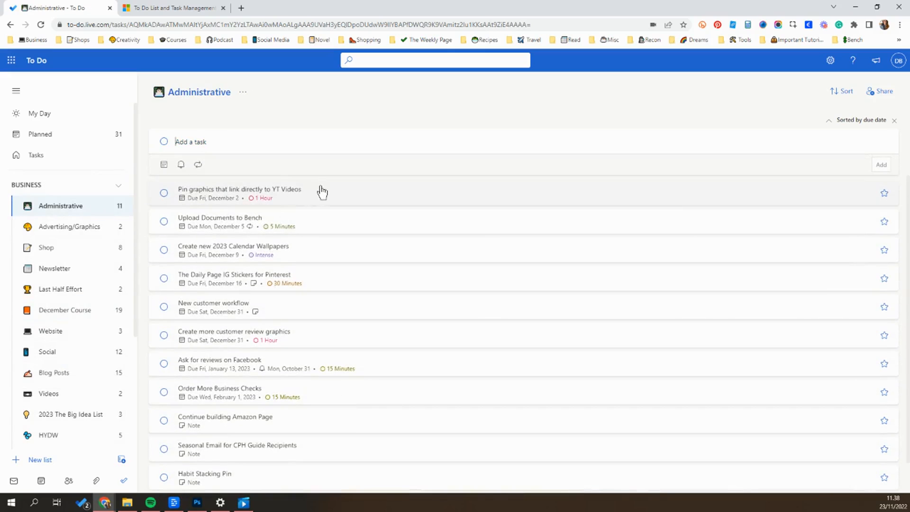
click(66, 309)
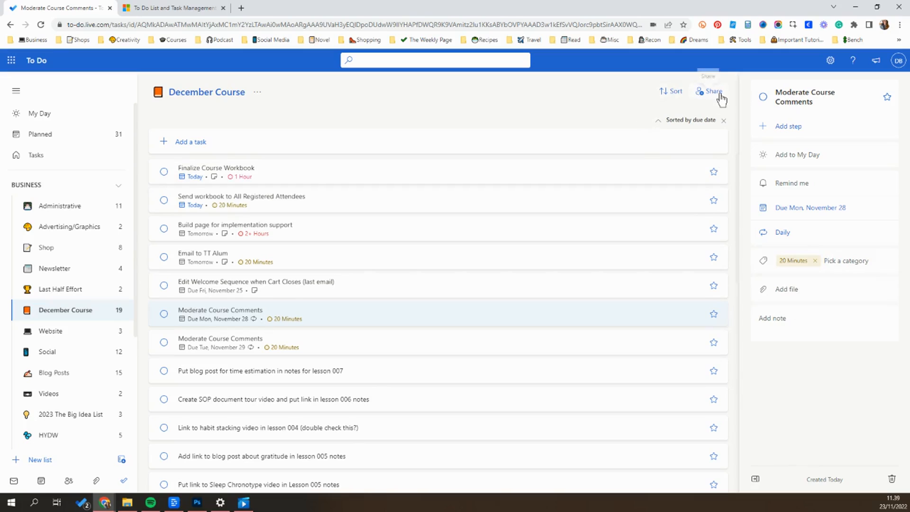
mouse_move(713, 91)
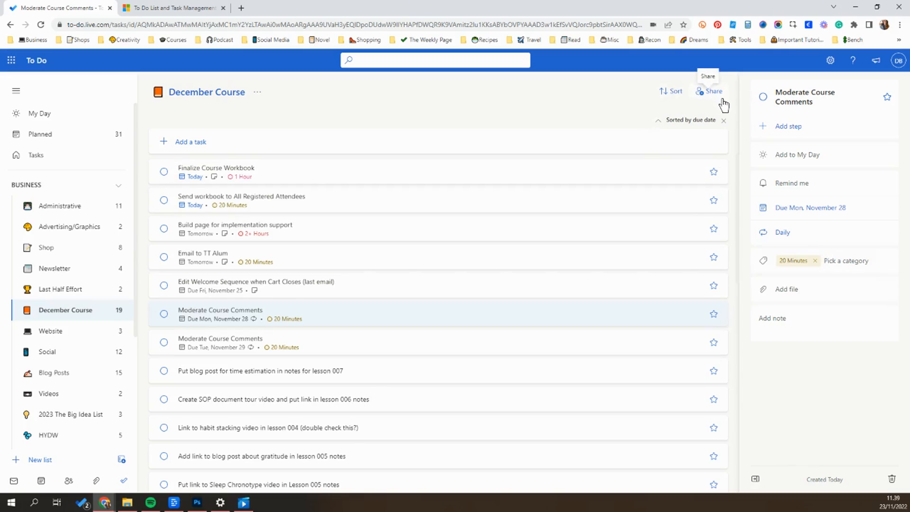
mouse_move(84, 134)
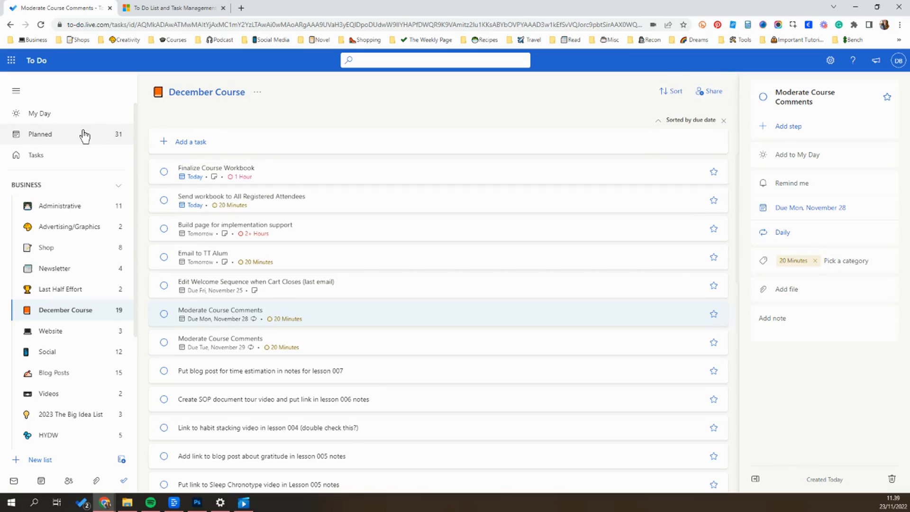
mouse_move(77, 194)
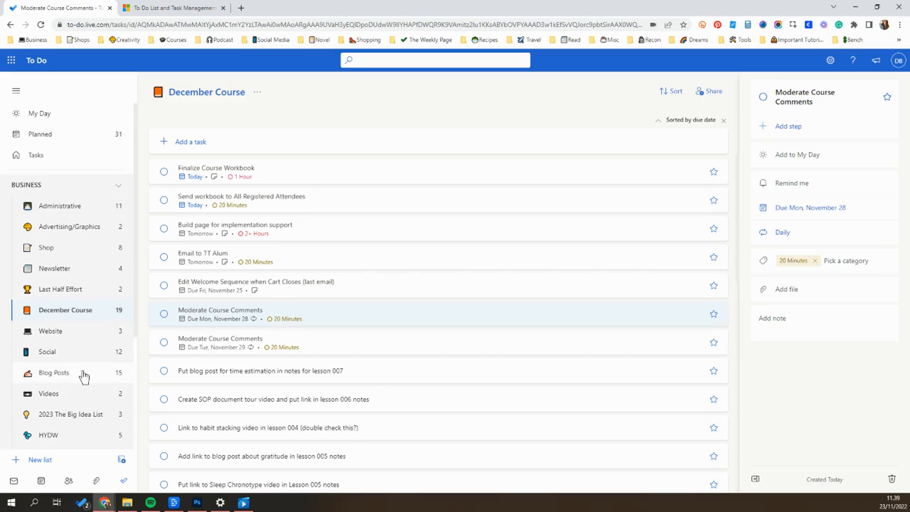
Step: Go to My Day, then the Planned view grouping dated tasks into Today, Tomorrow and later
click(39, 113)
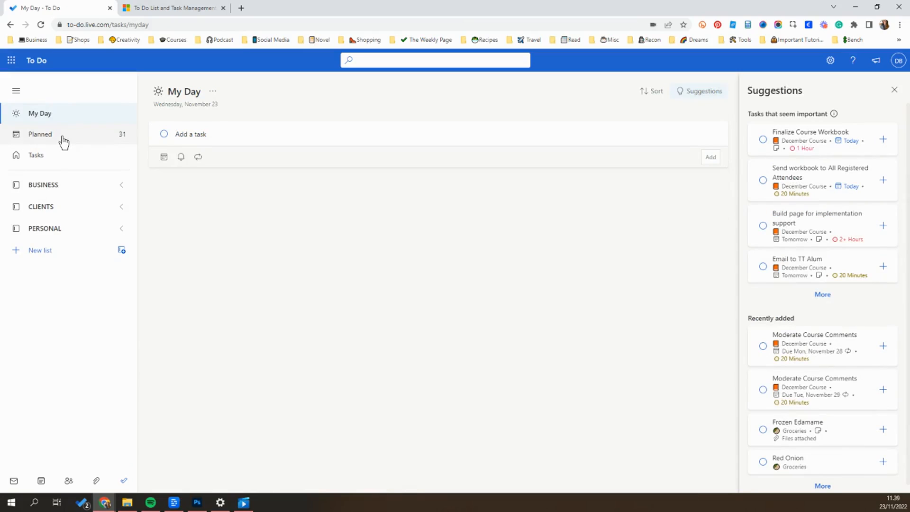
mouse_move(62, 142)
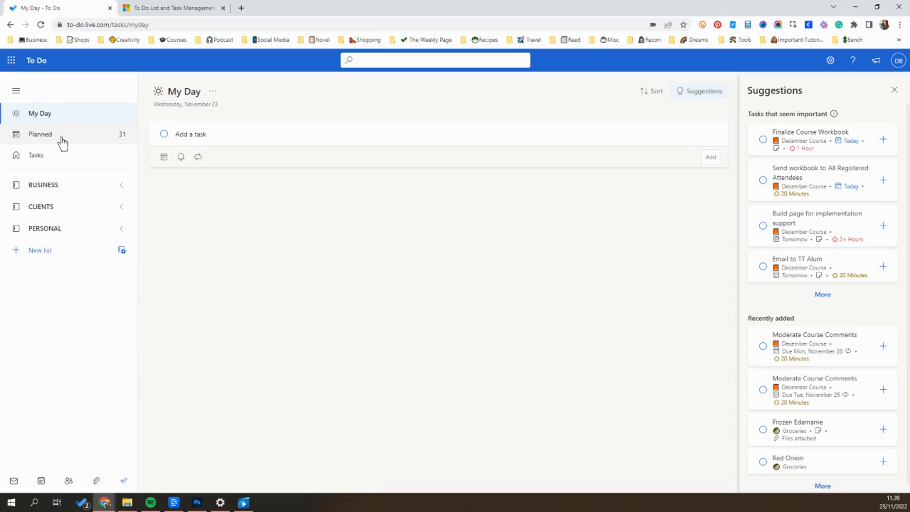
click(40, 134)
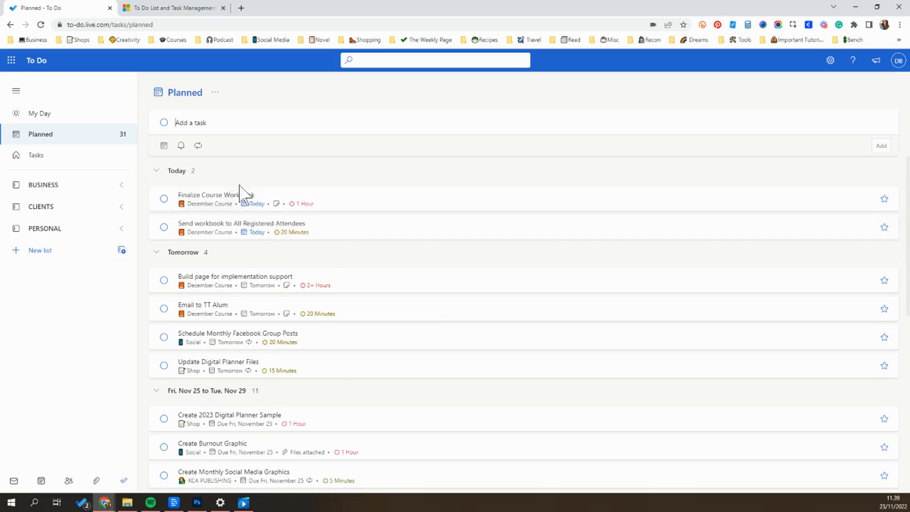
mouse_move(280, 237)
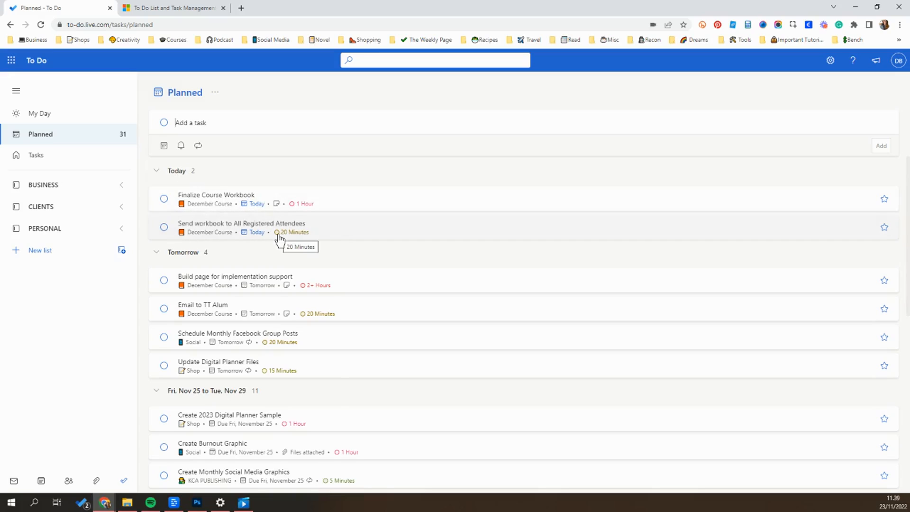
mouse_move(183, 261)
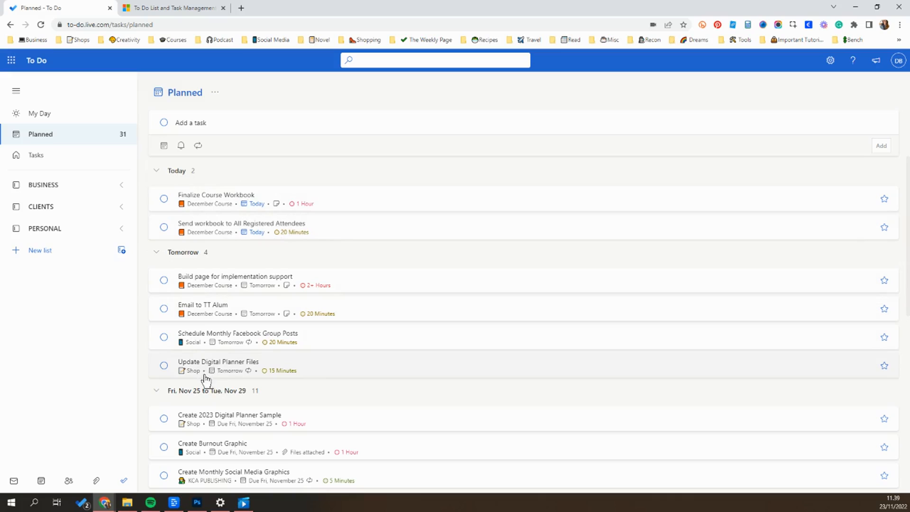
scroll(down, 3)
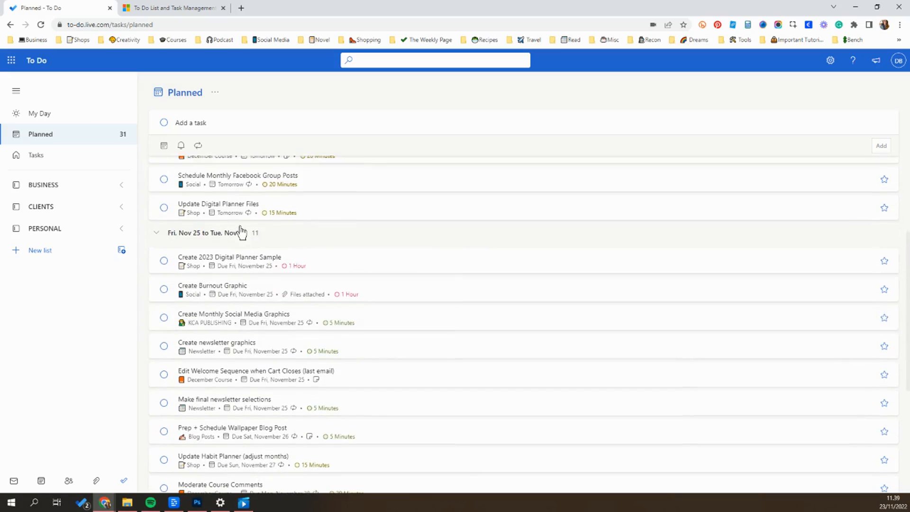
scroll(down, 3)
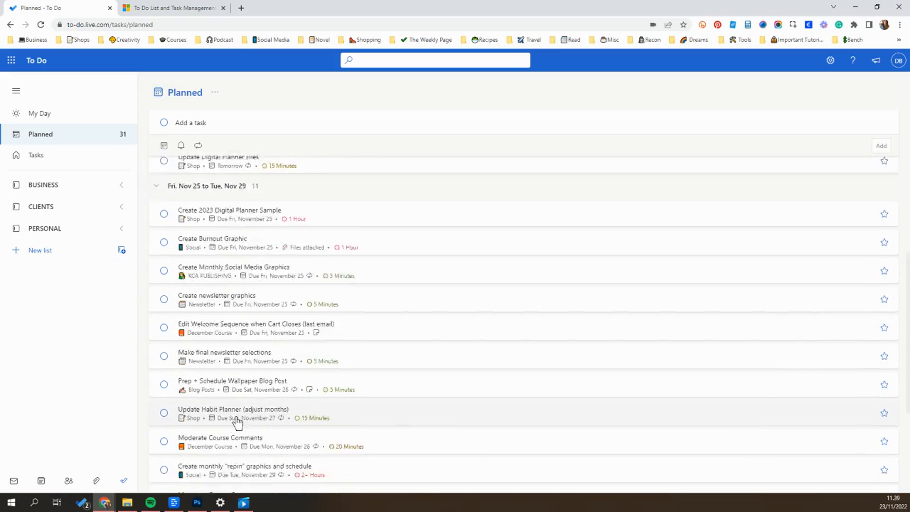
scroll(down, 3)
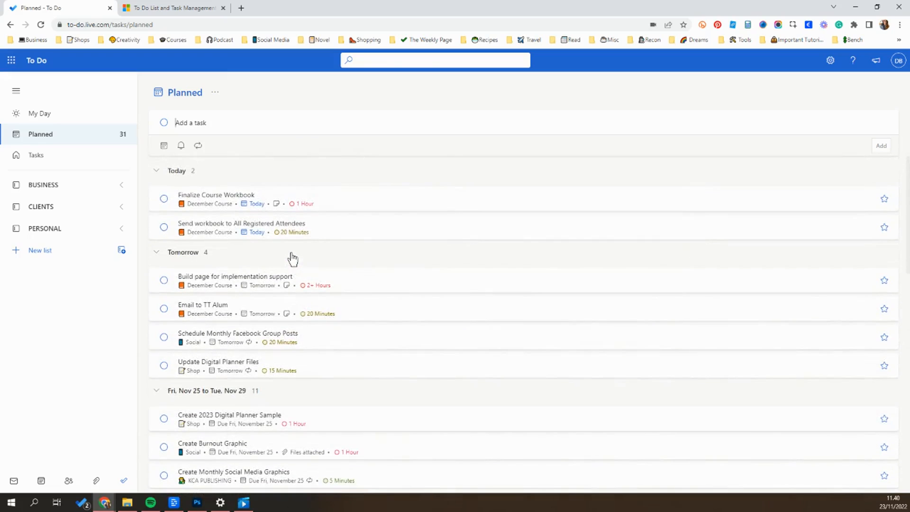
mouse_move(292, 250)
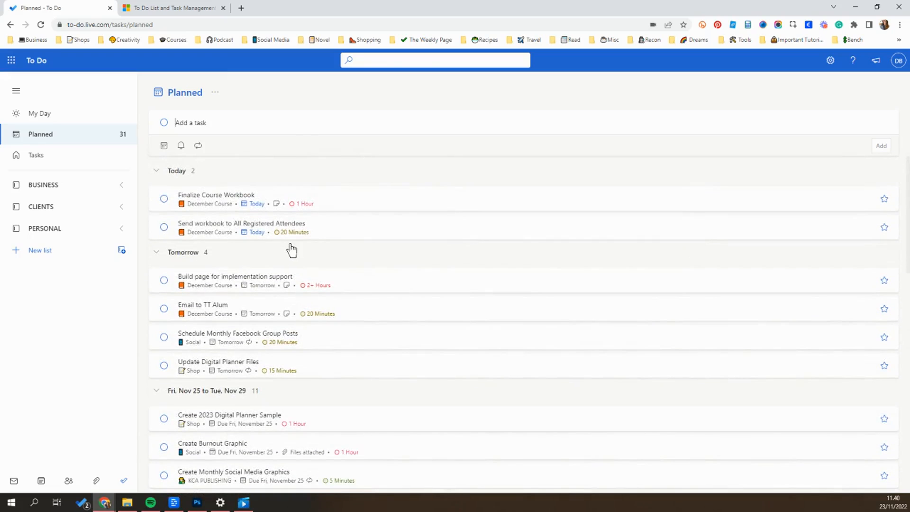
mouse_move(184, 210)
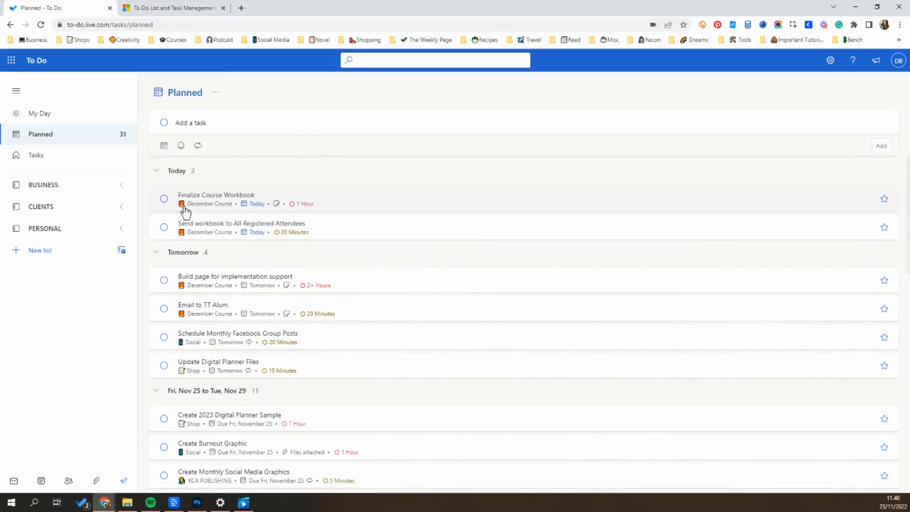
mouse_move(191, 223)
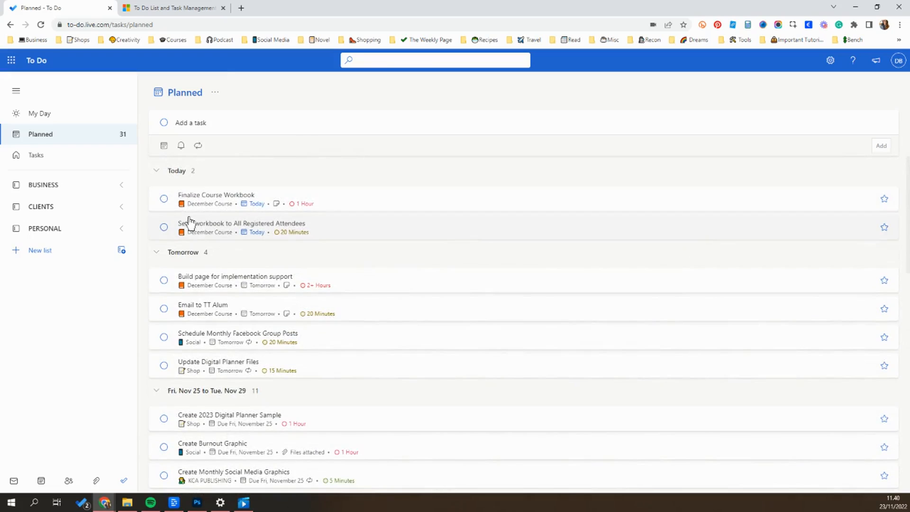
mouse_move(215, 208)
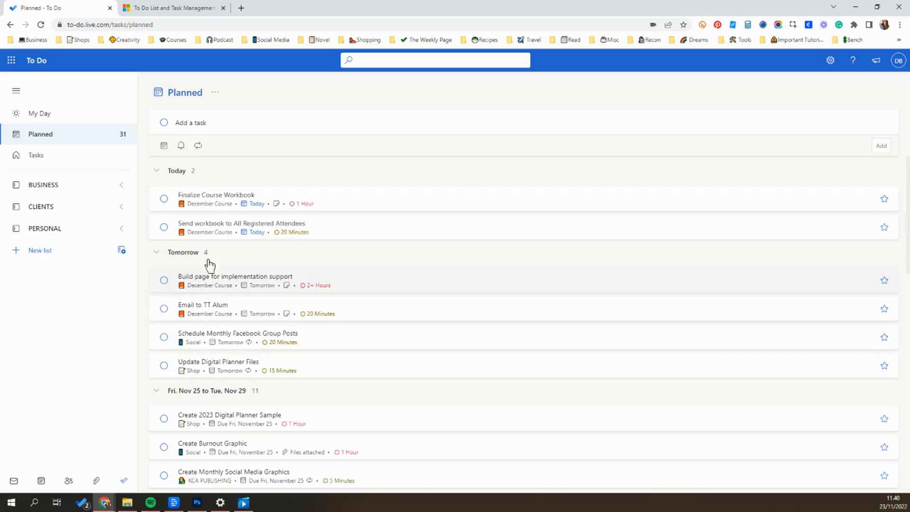
mouse_move(191, 231)
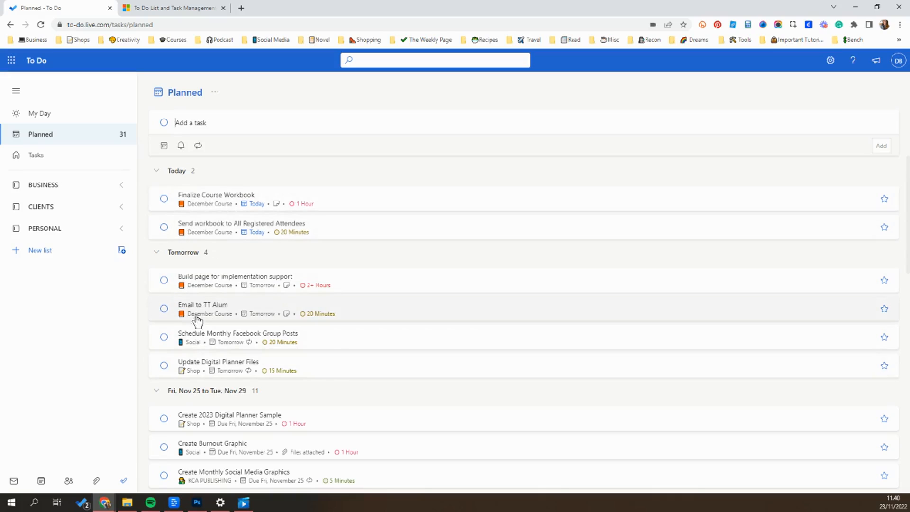
scroll(down, 3)
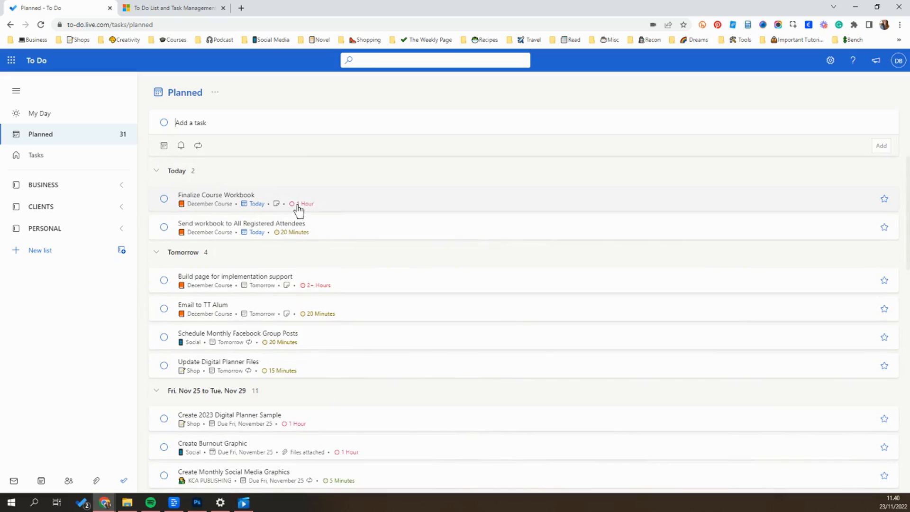
mouse_move(295, 194)
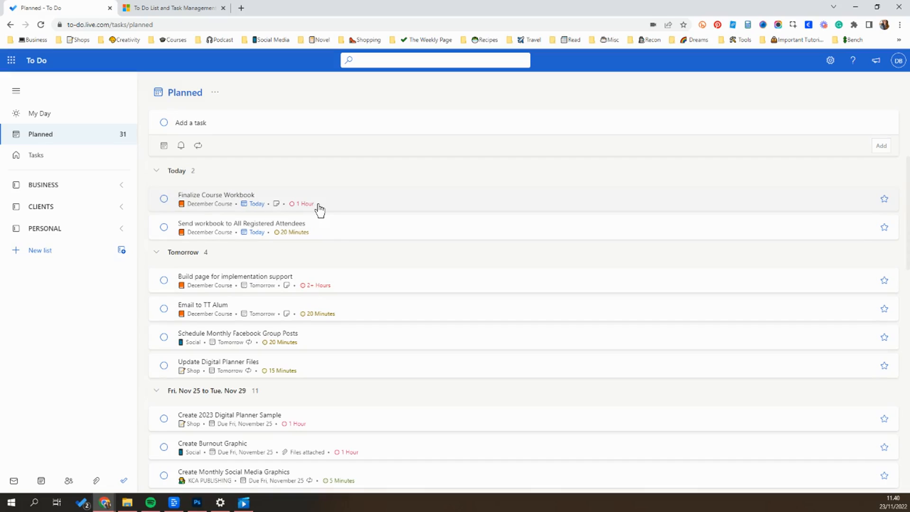
mouse_move(318, 210)
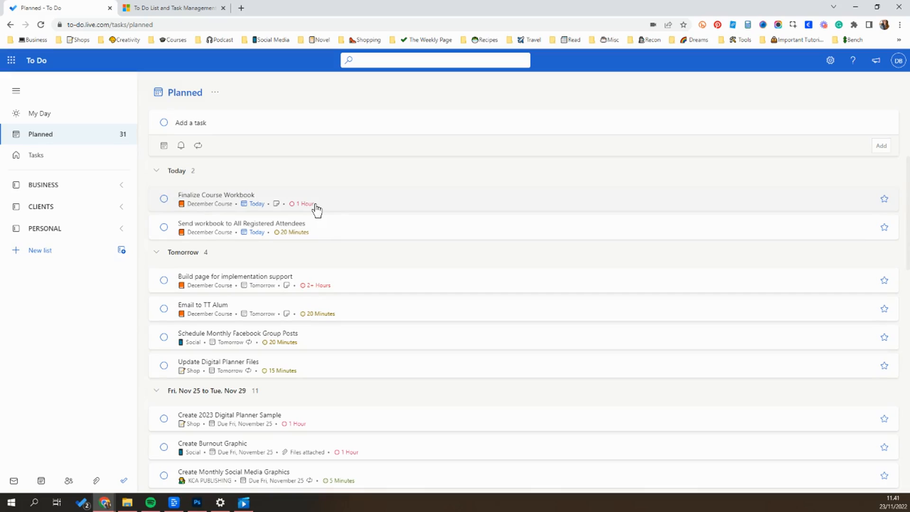
click(190, 122)
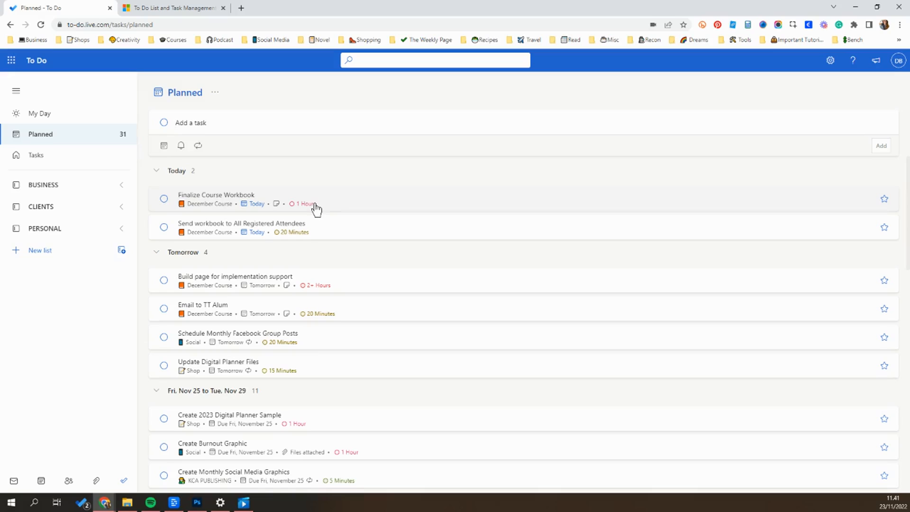
mouse_move(267, 211)
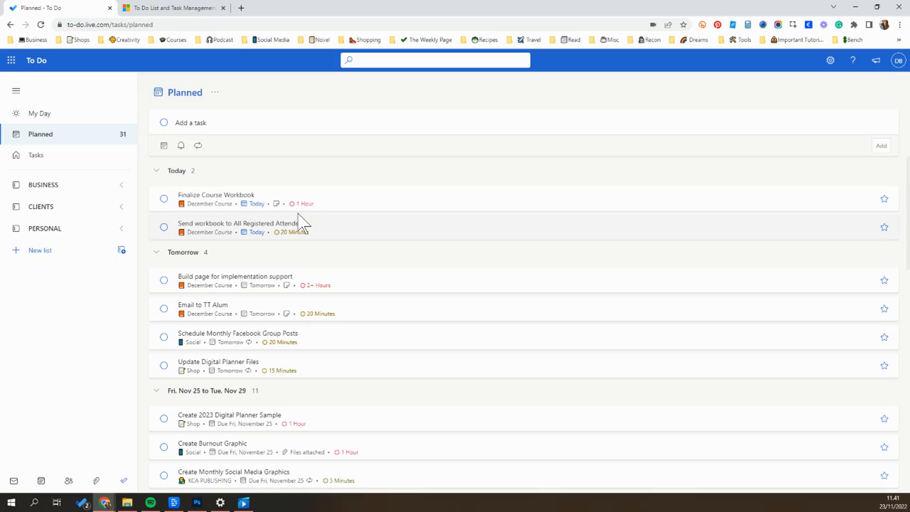
mouse_move(298, 221)
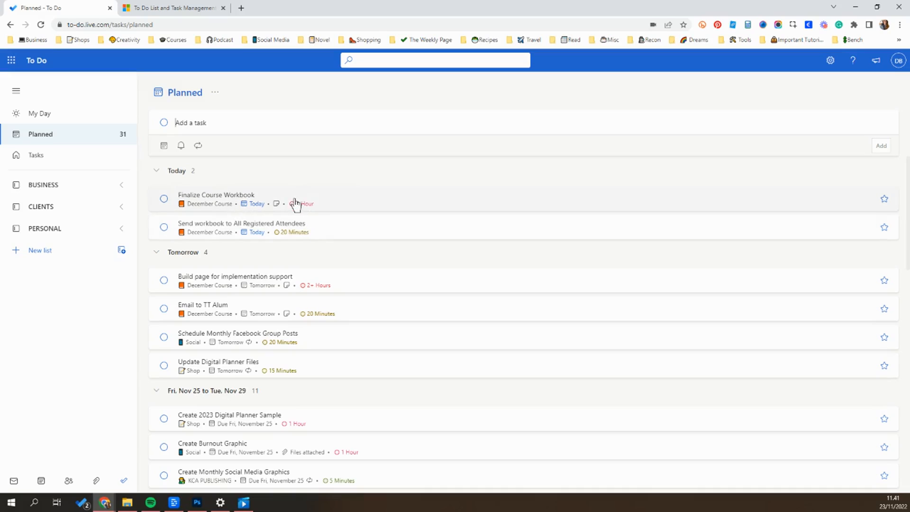
mouse_move(293, 205)
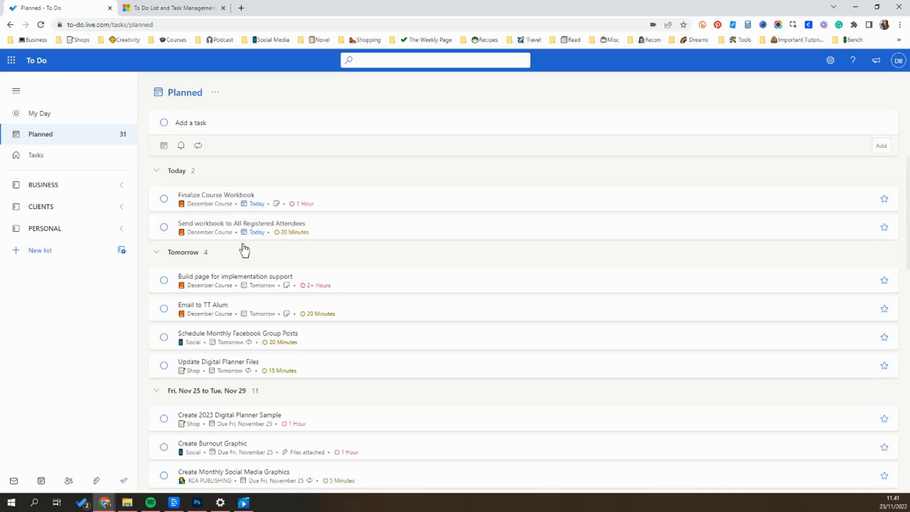
mouse_move(247, 258)
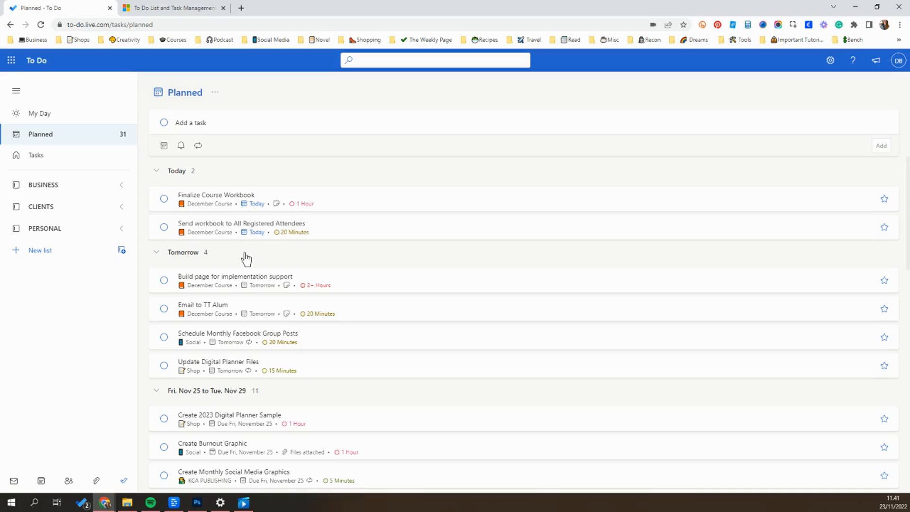
click(39, 113)
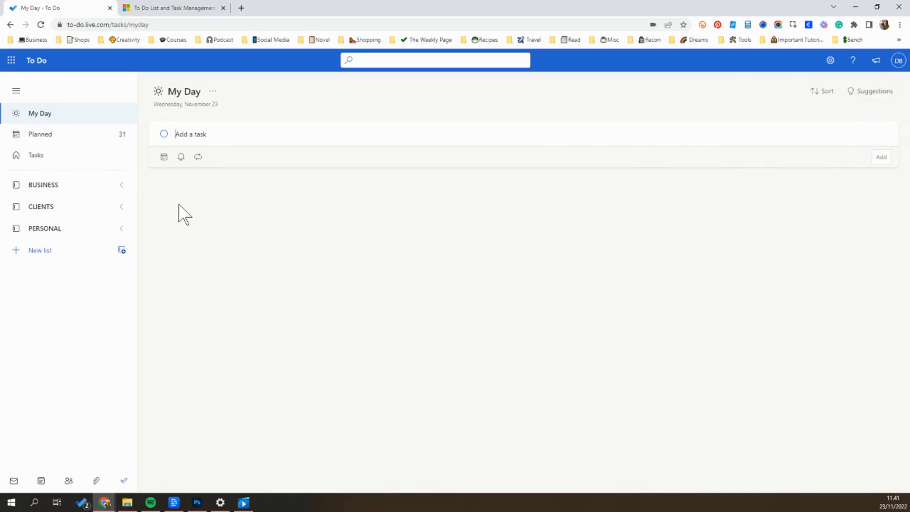
mouse_move(178, 210)
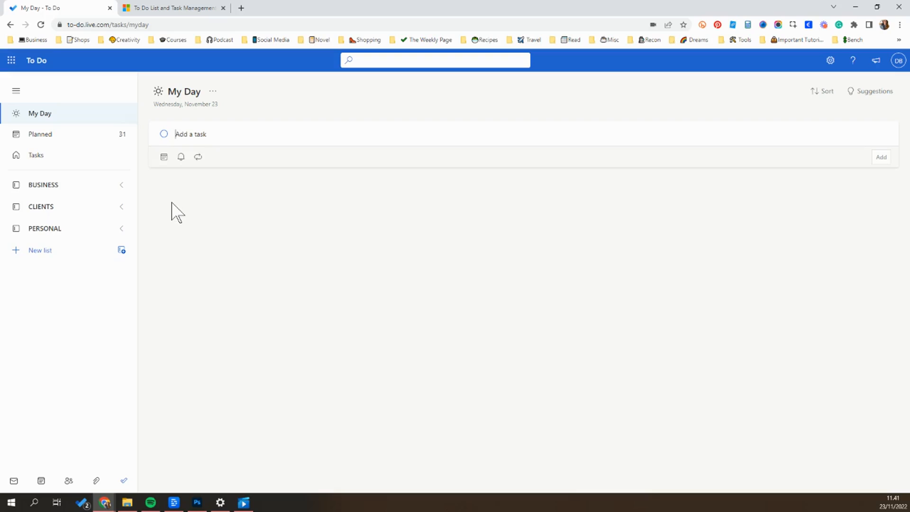
mouse_move(171, 209)
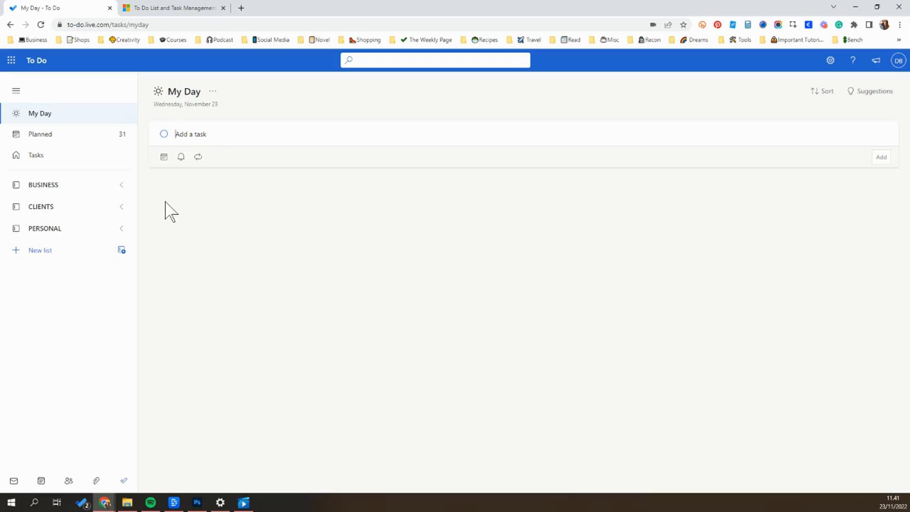
mouse_move(99, 186)
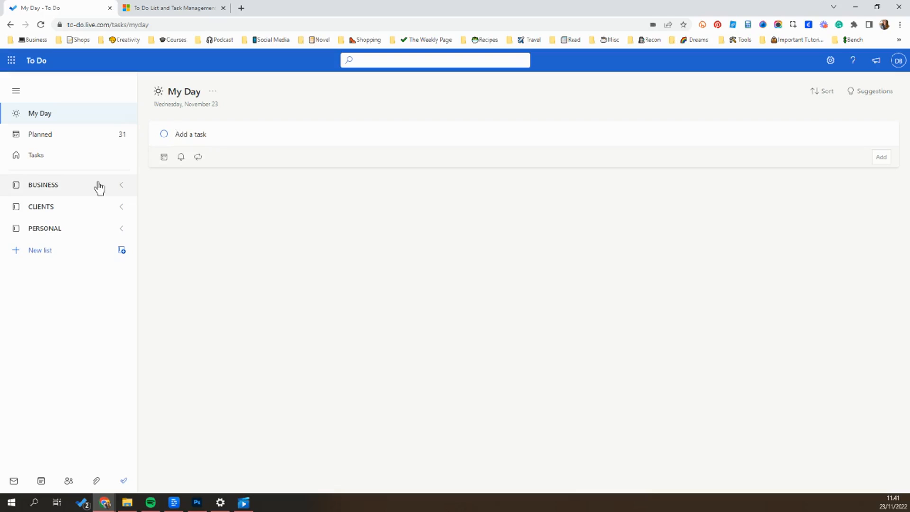
mouse_move(225, 211)
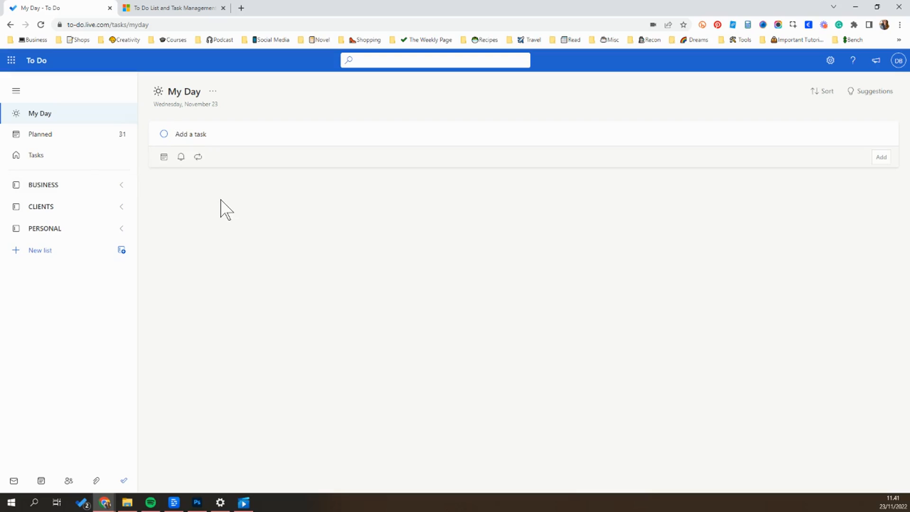